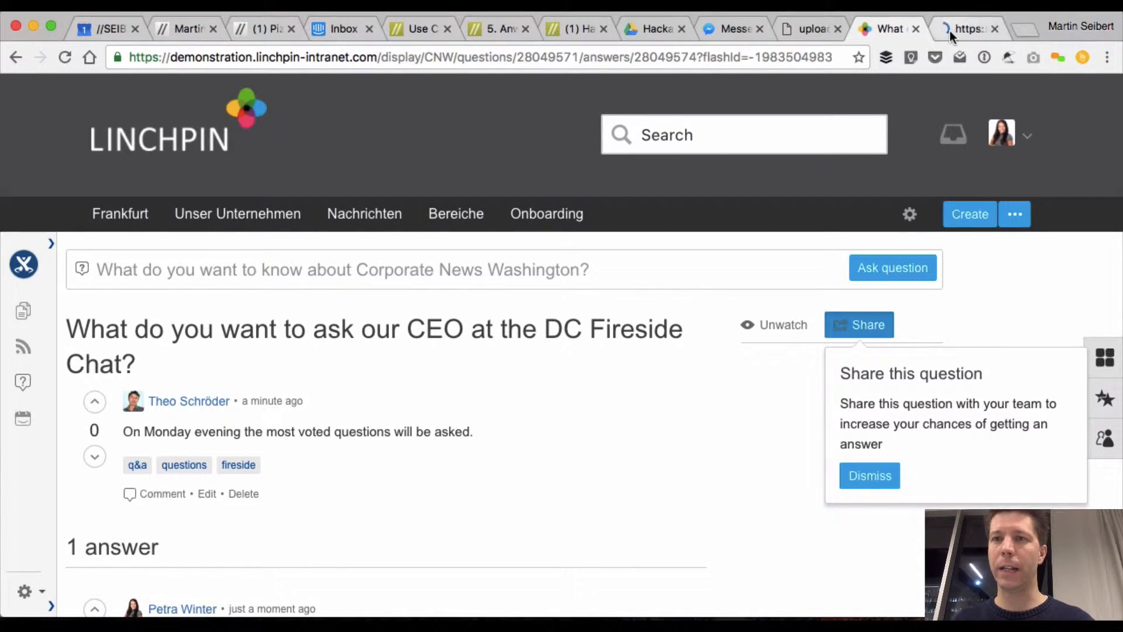
Step: Show the intranet dashboard with cover stories and the events list
left_click(967, 28)
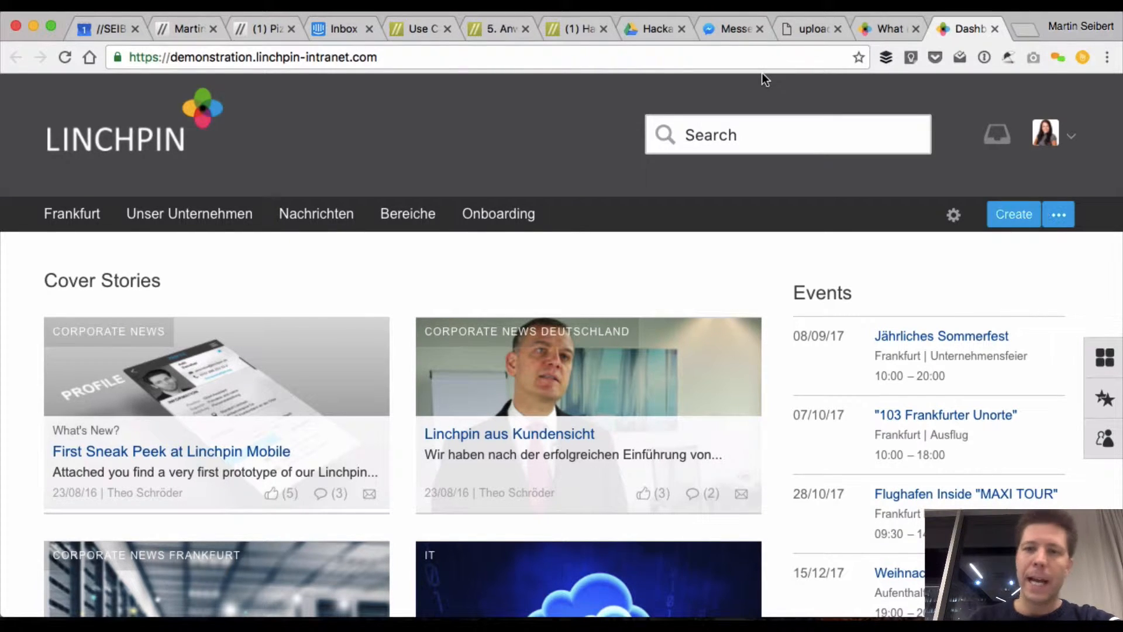
mouse_move(1083, 244)
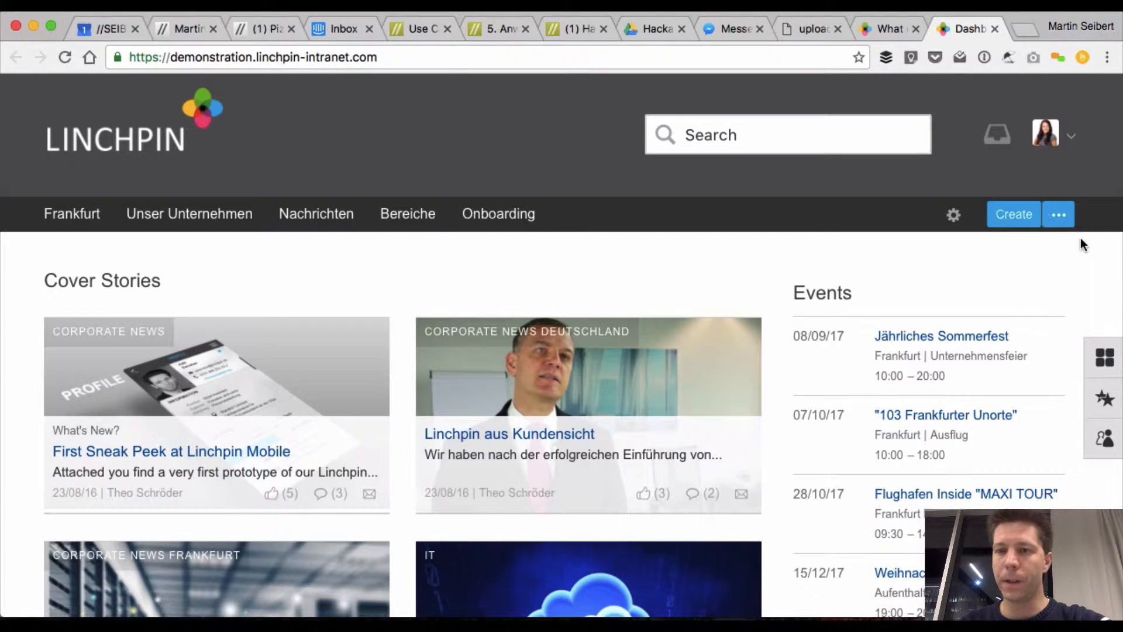
Step: Create a new 'Ask a question' item in the Washington space, opening the empty form
left_click(1013, 213)
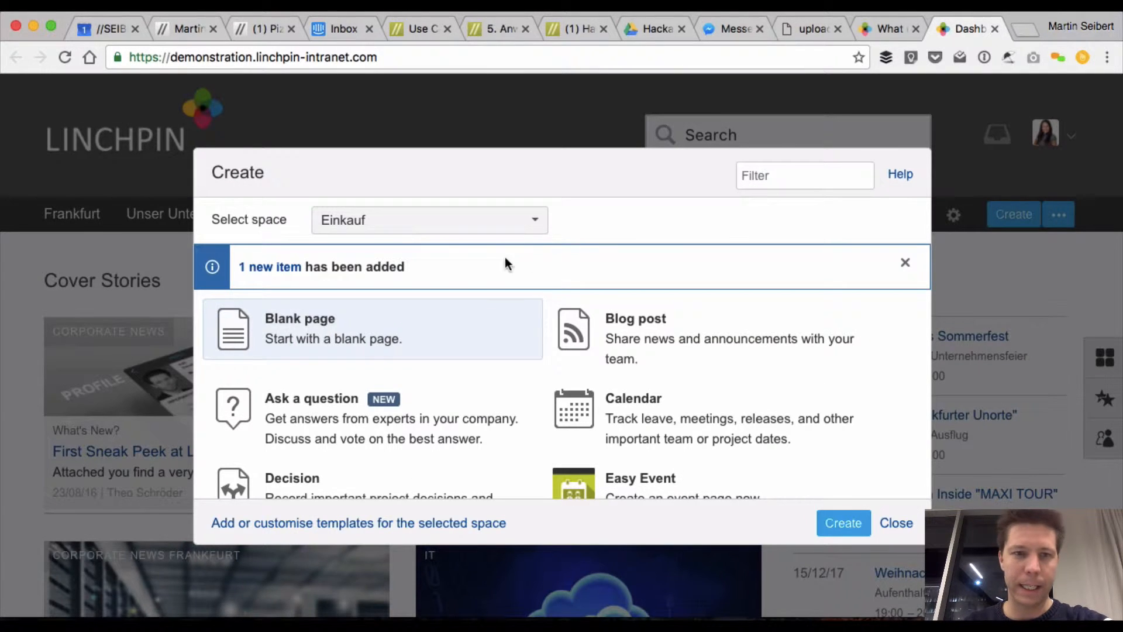
type("wa")
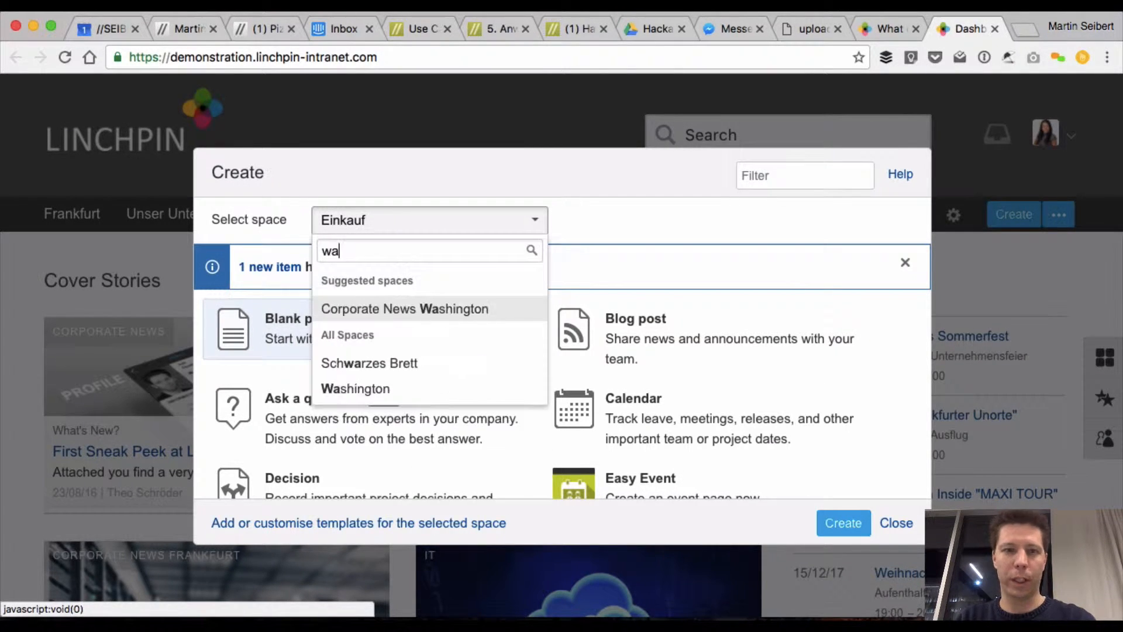
type("sh")
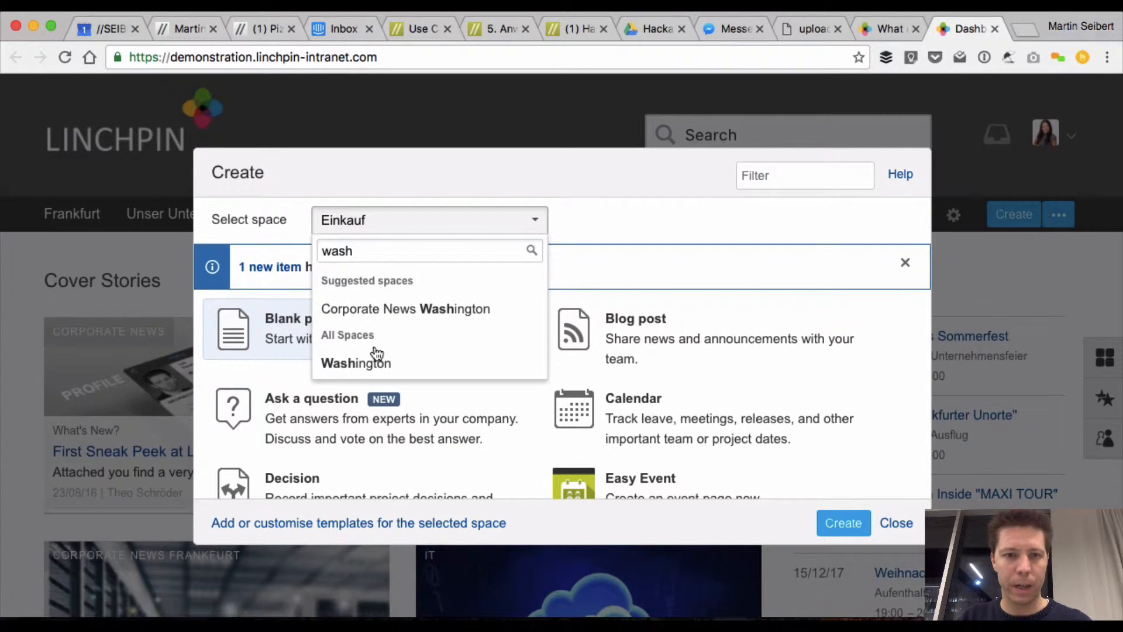
left_click(356, 363)
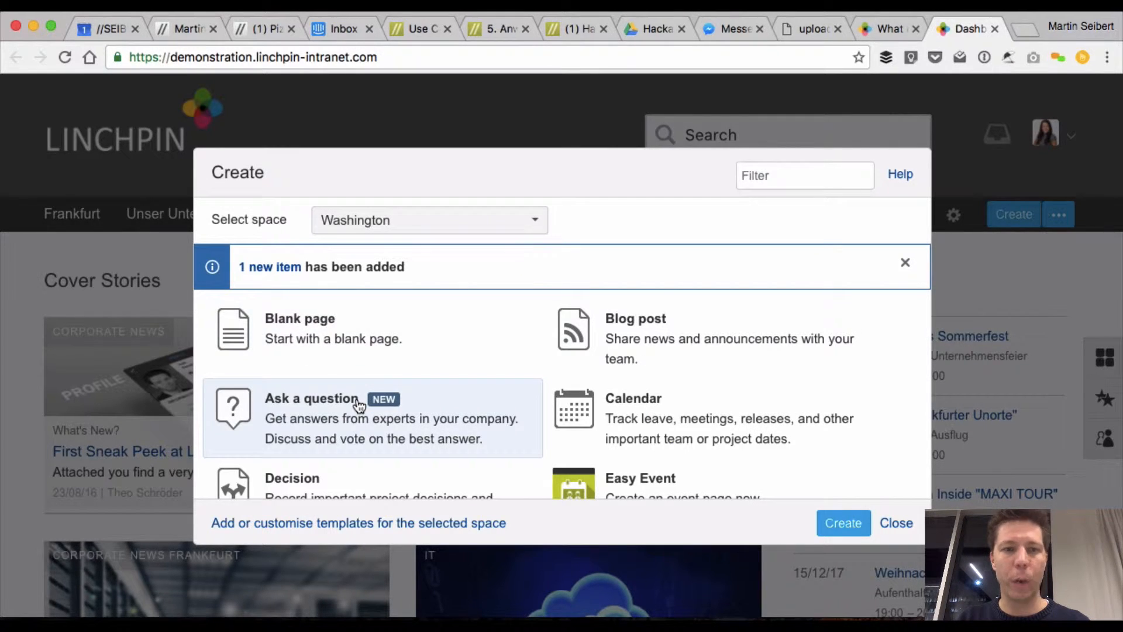
left_click(844, 523)
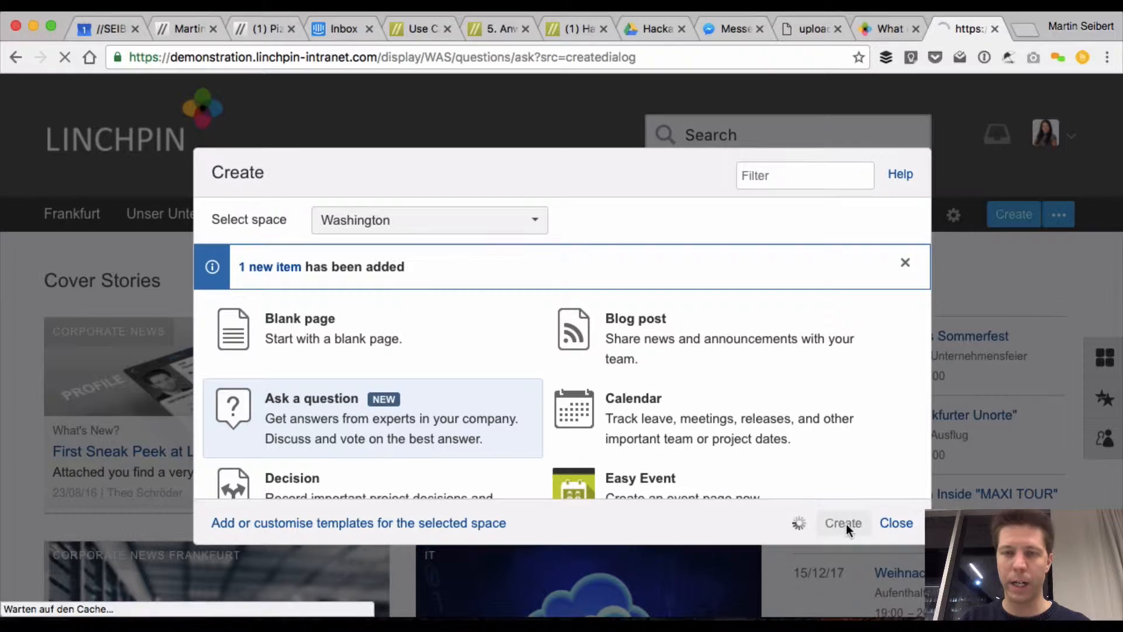
left_click(843, 523)
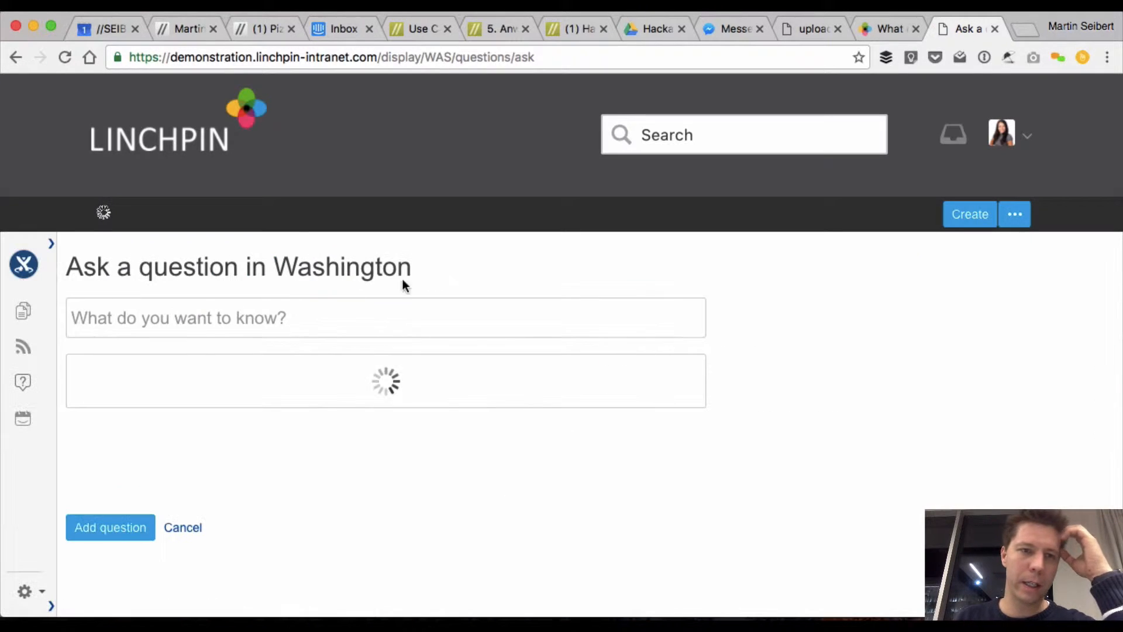
Step: Return to the fireside chat question page and bring up the personal account menu
left_click(888, 29)
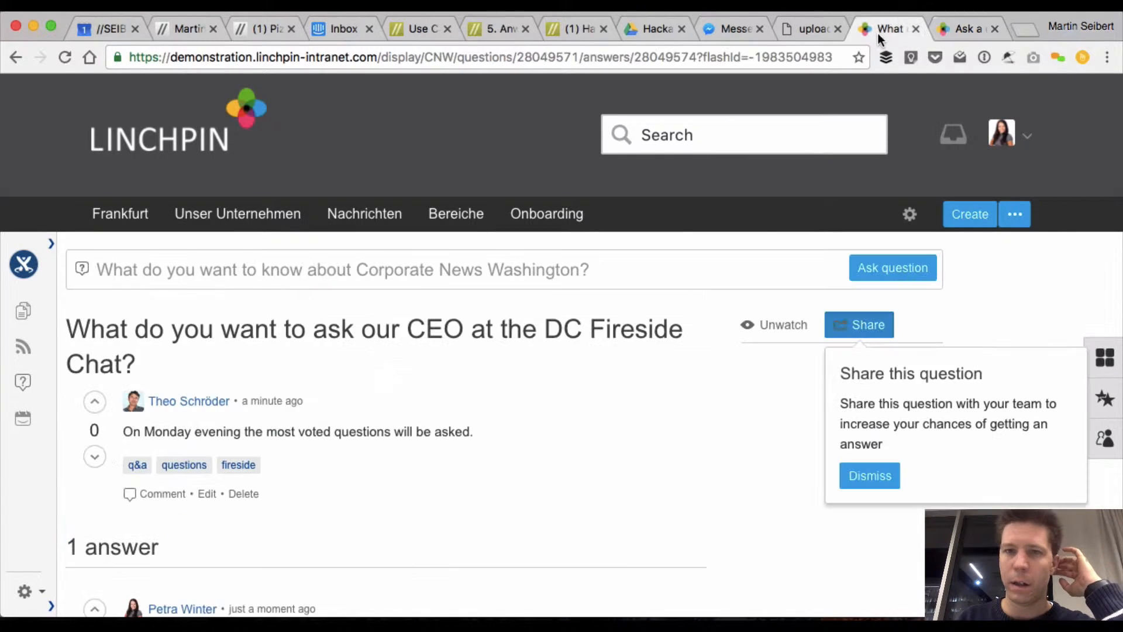
mouse_move(506, 354)
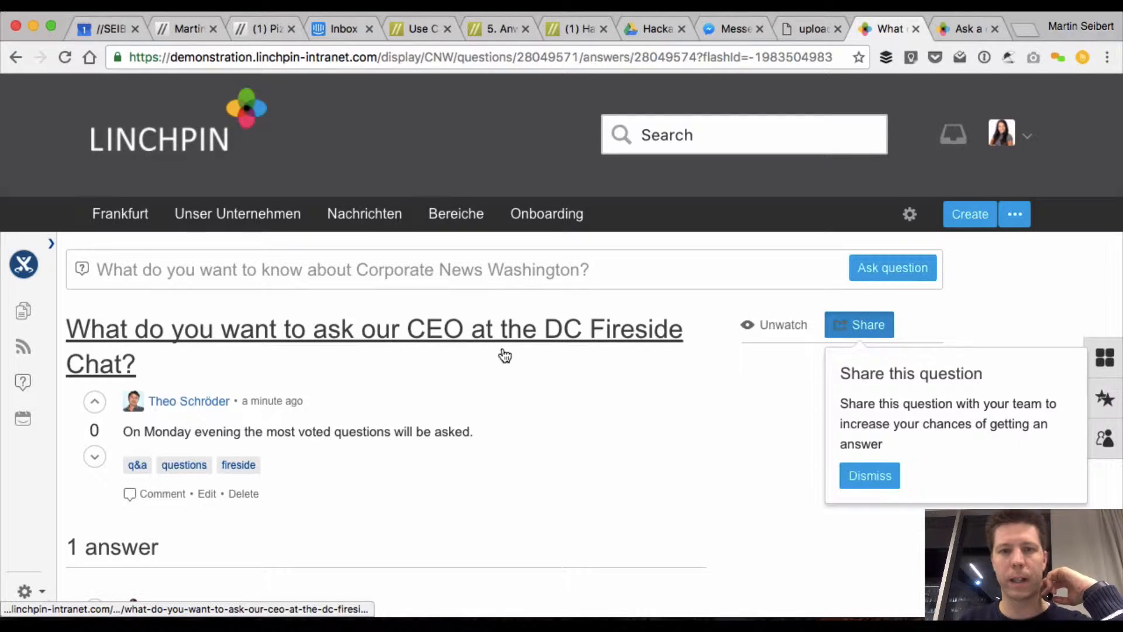
mouse_move(204, 369)
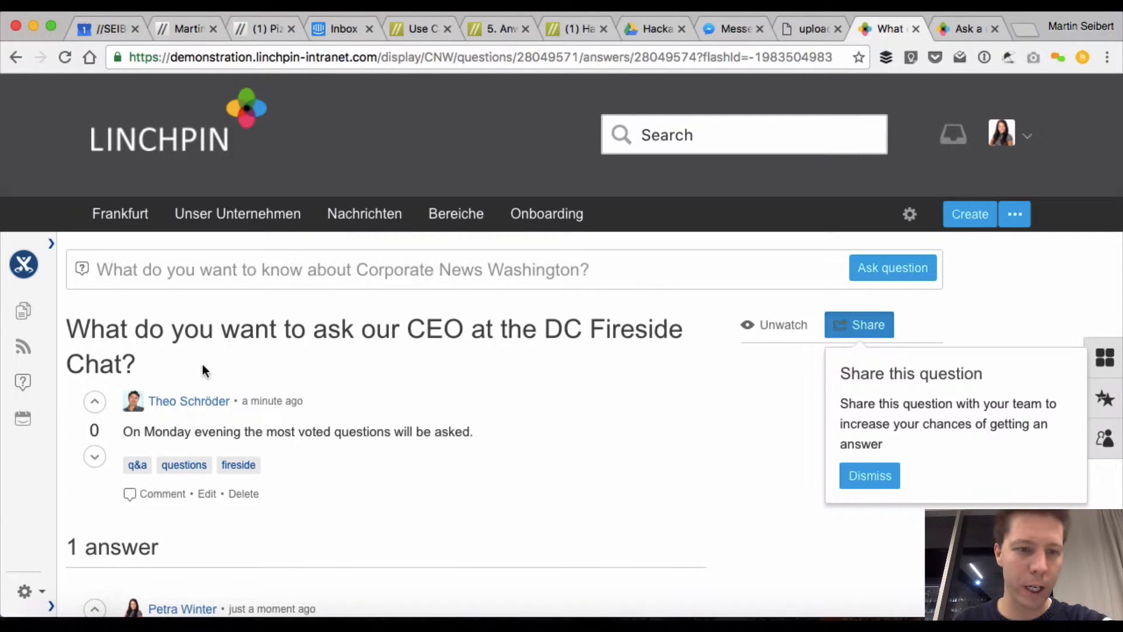
mouse_move(398, 445)
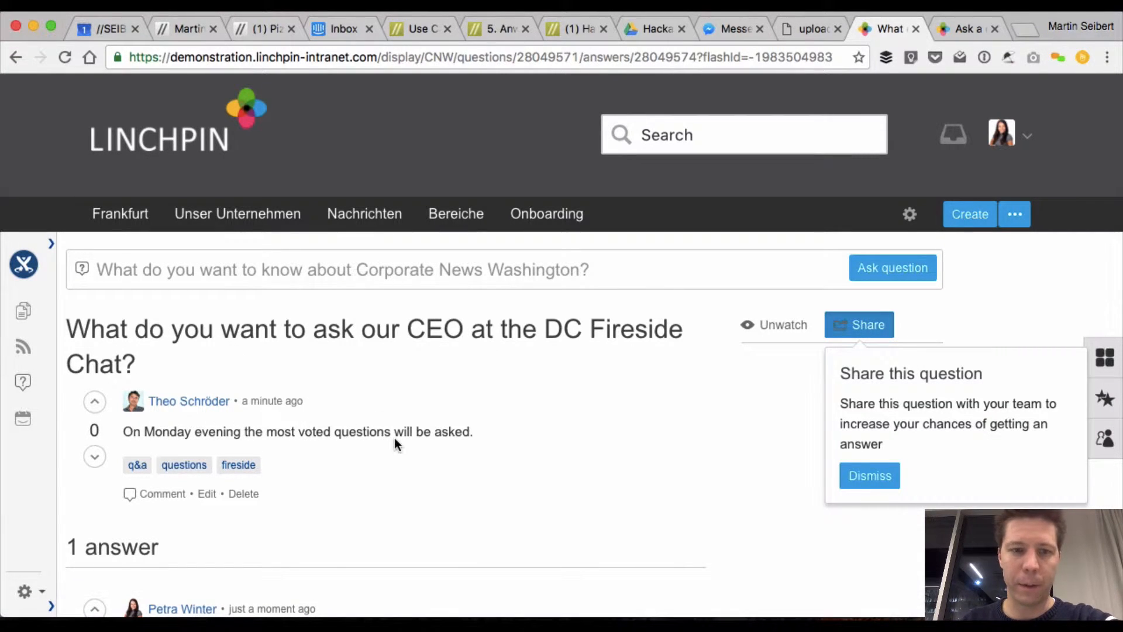
scroll("down", 3)
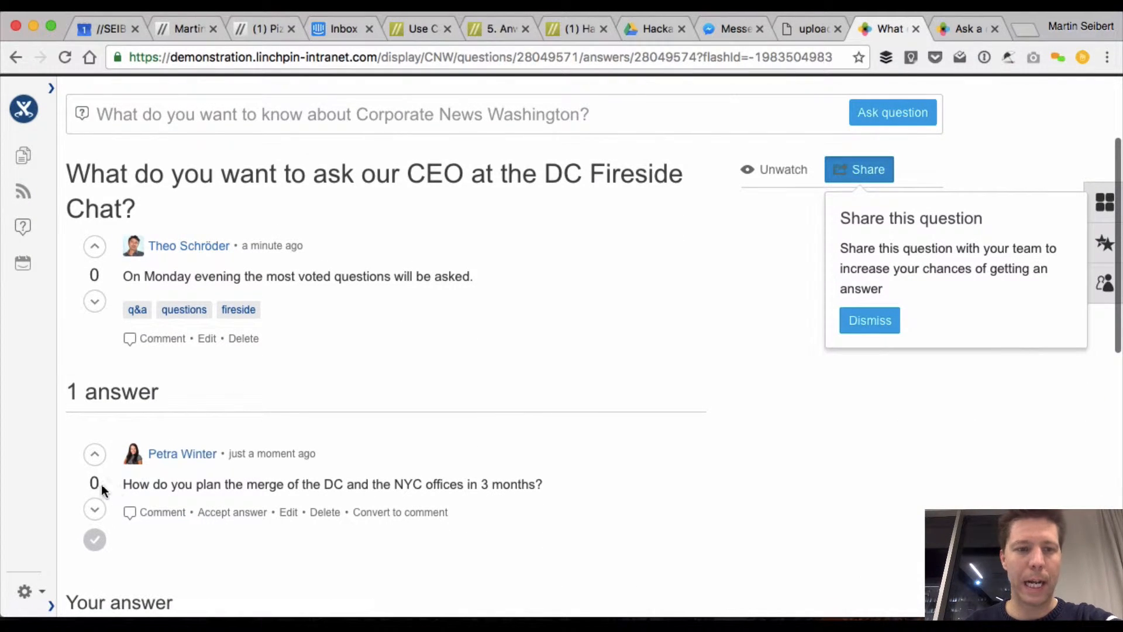
mouse_move(334, 483)
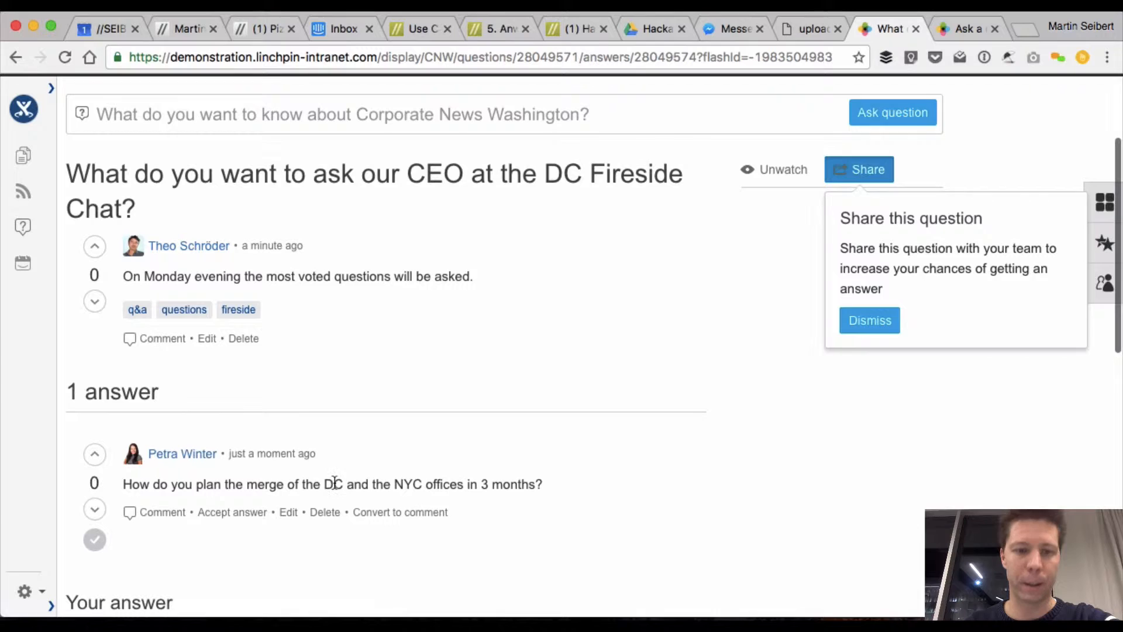
left_click(1003, 135)
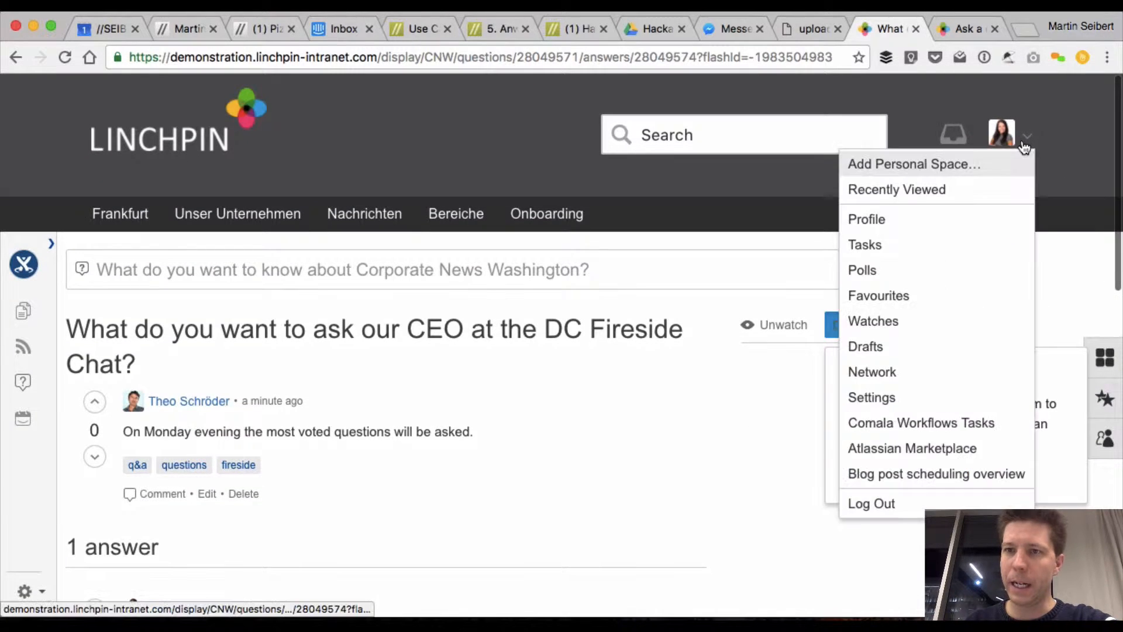
Step: Log out and attempt signing in with the other user's credentials
left_click(871, 503)
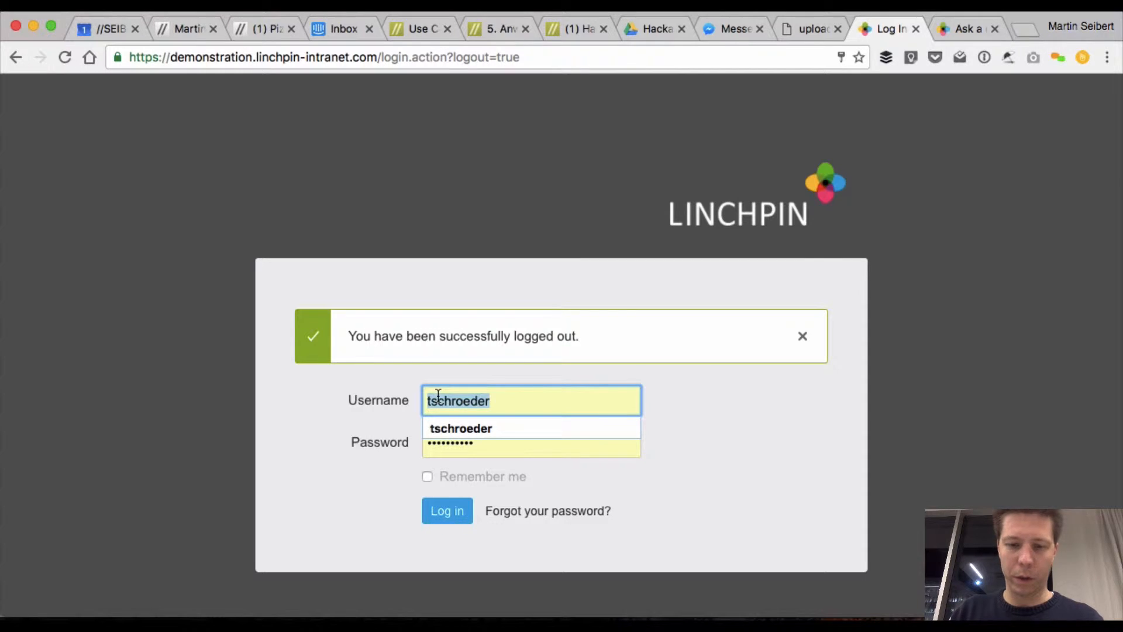
type("ttyson")
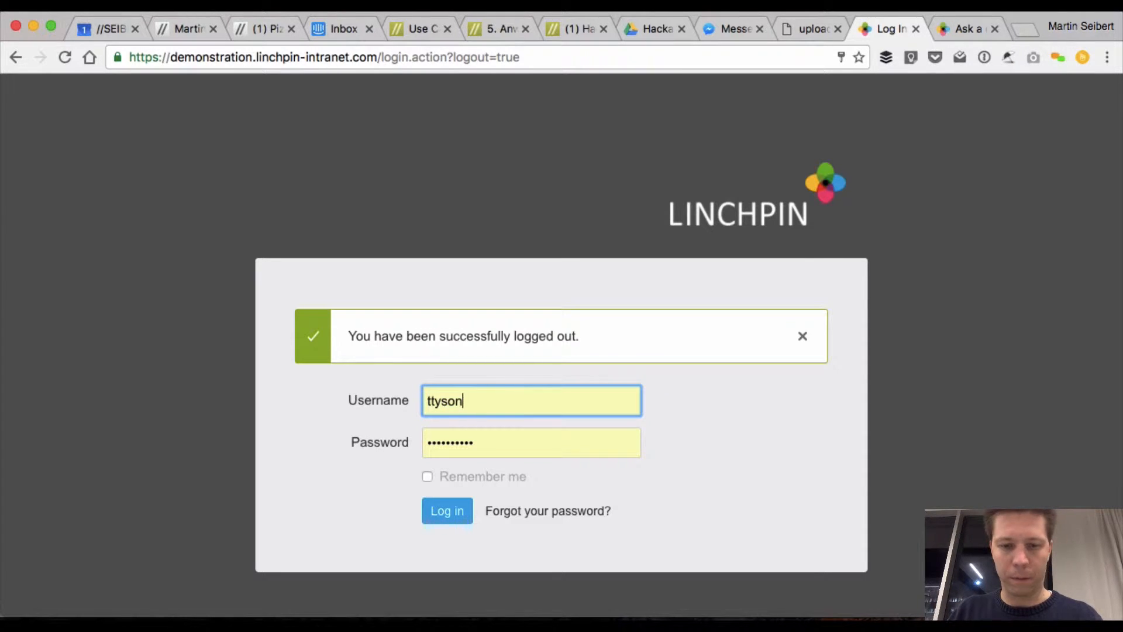
type("mmans")
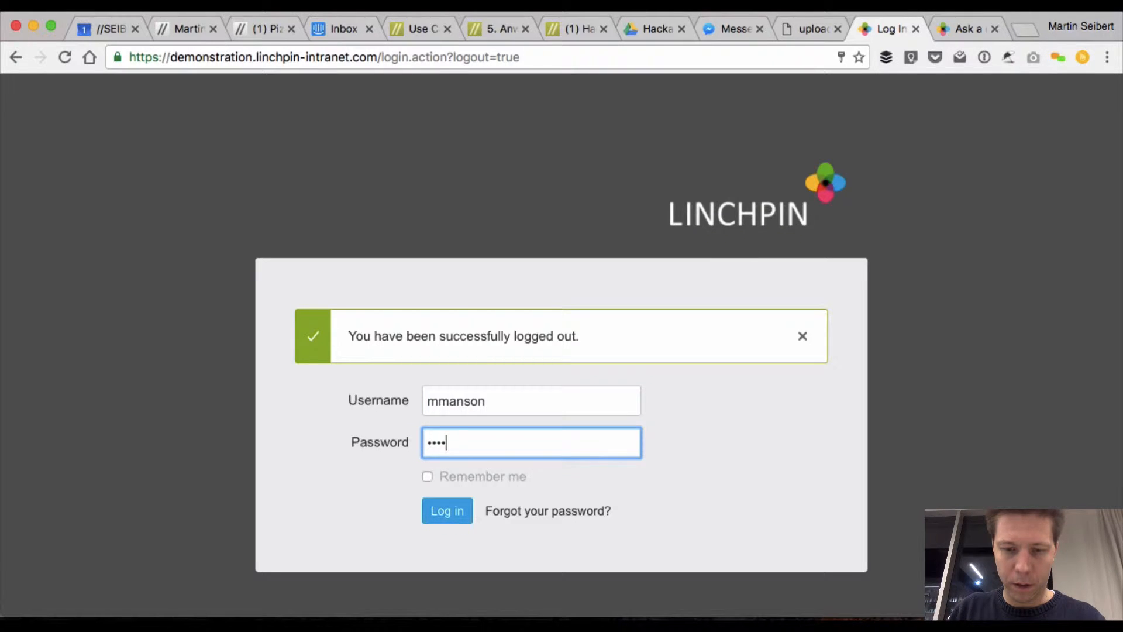
left_click(445, 512)
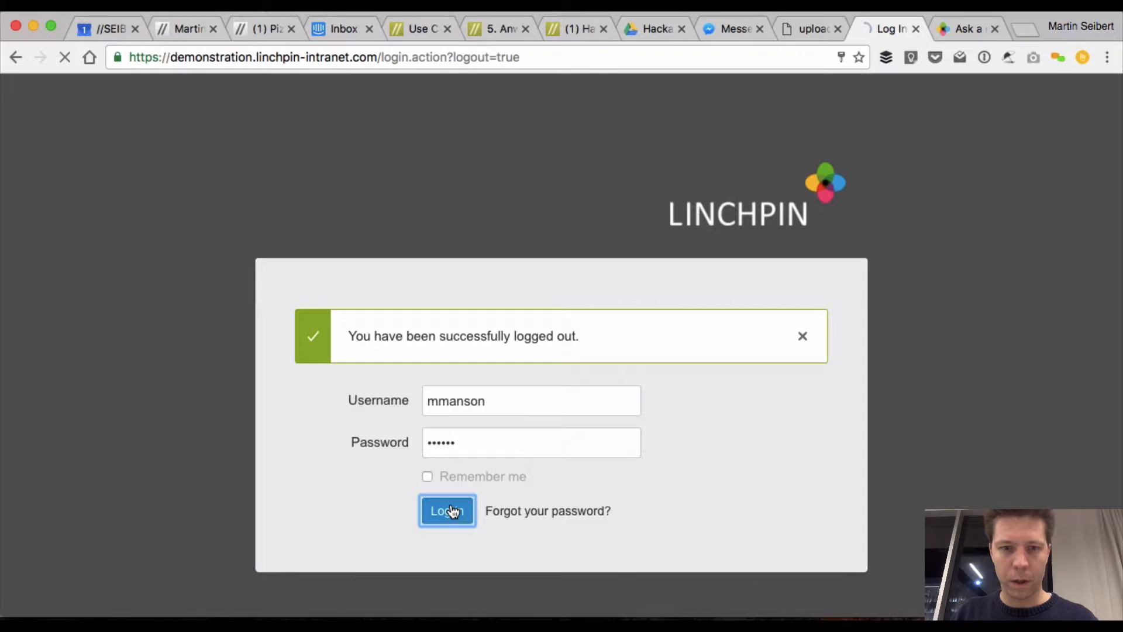
Step: Re-enter the password after the failed login, sign in and accept the terms of use
left_click(445, 511)
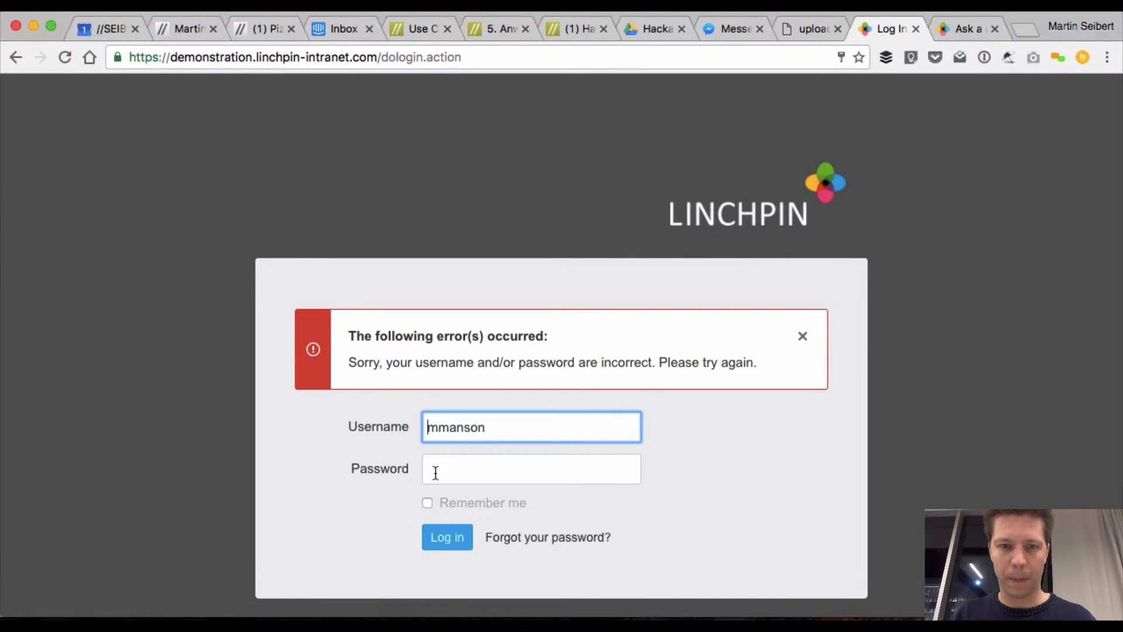
type("•••")
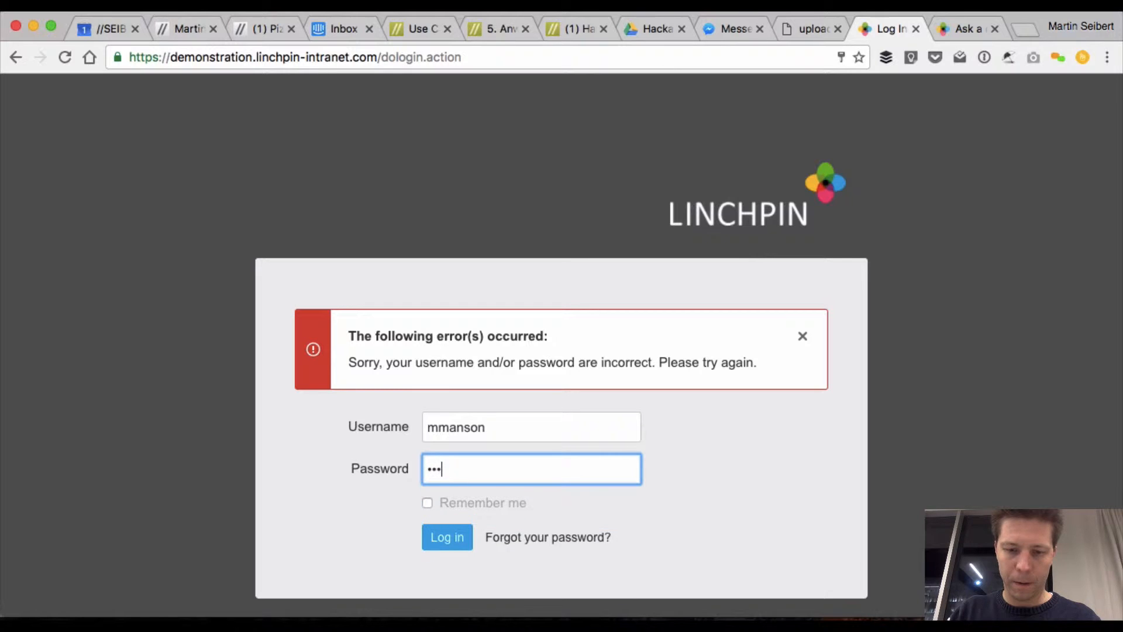
left_click(446, 537)
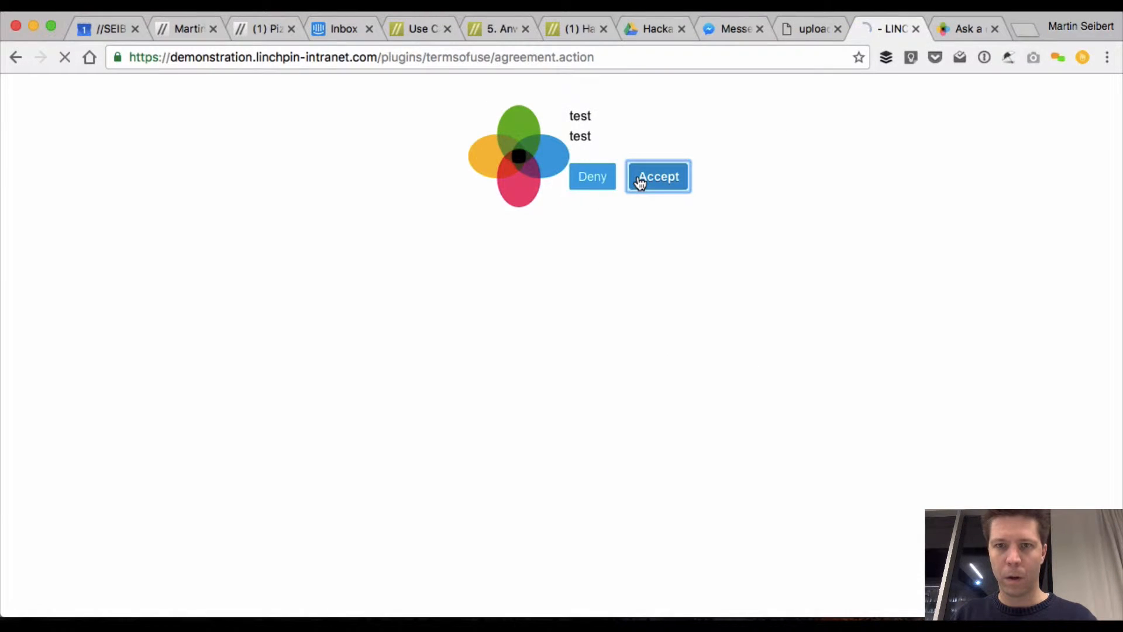
left_click(657, 176)
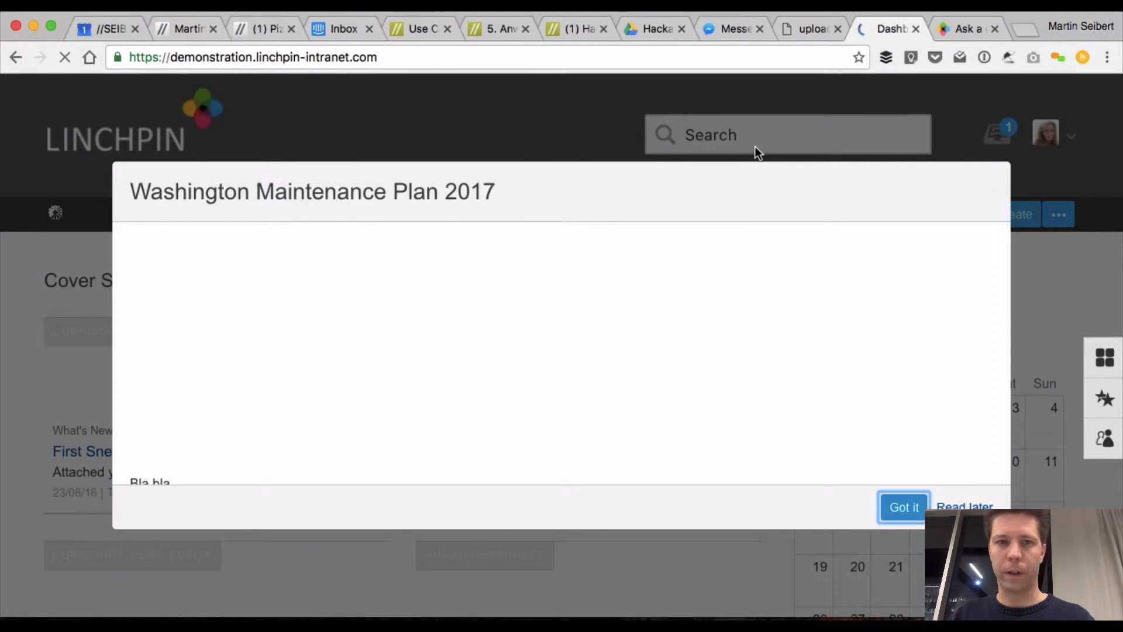
Step: Search 'fire', open the fireside chat question and clear the share tip and maintenance notice
left_click(904, 507)
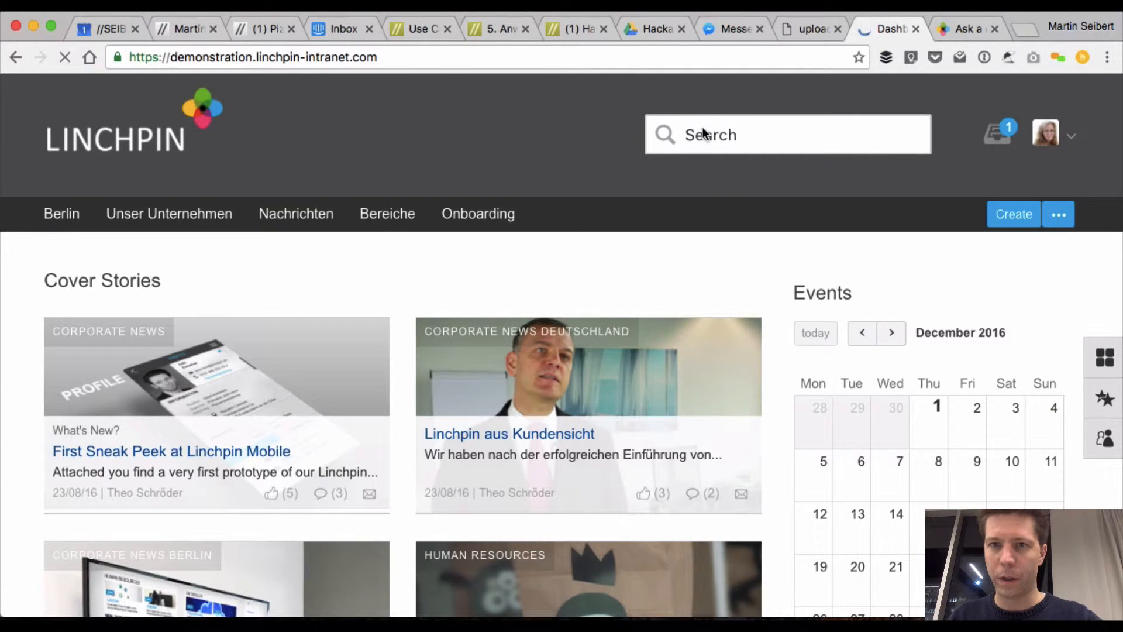
type("fi")
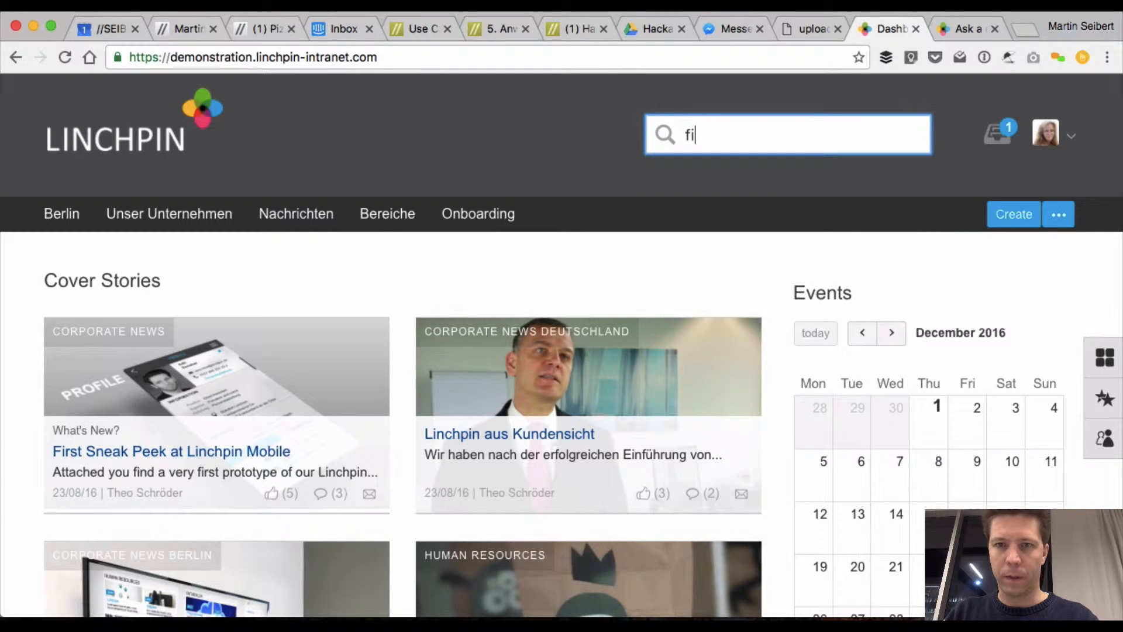
type("re")
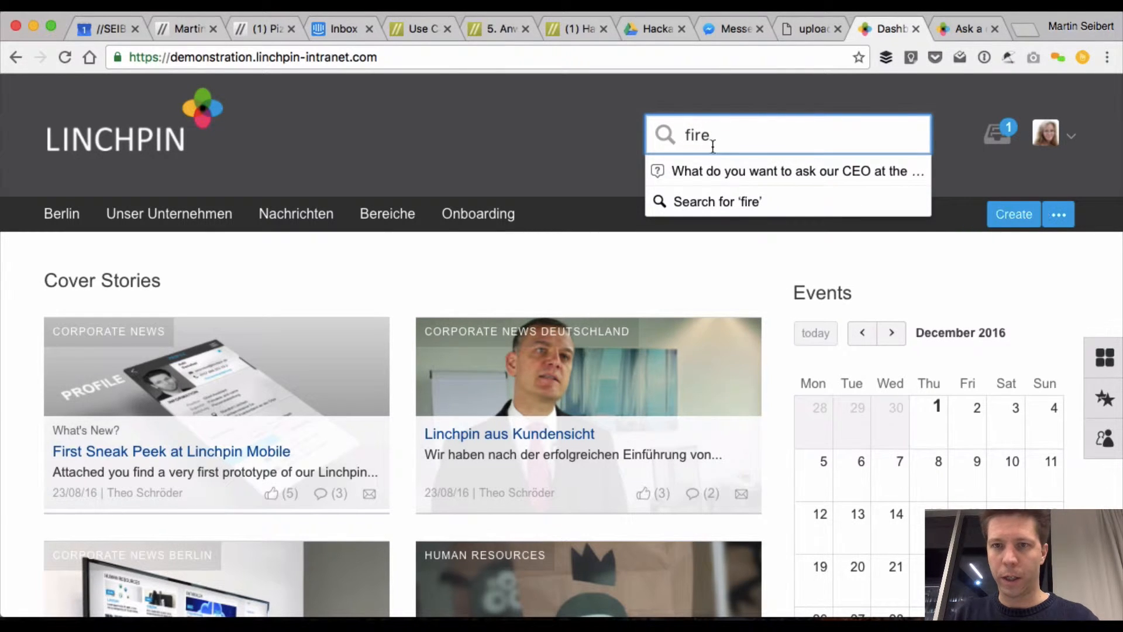
left_click(794, 171)
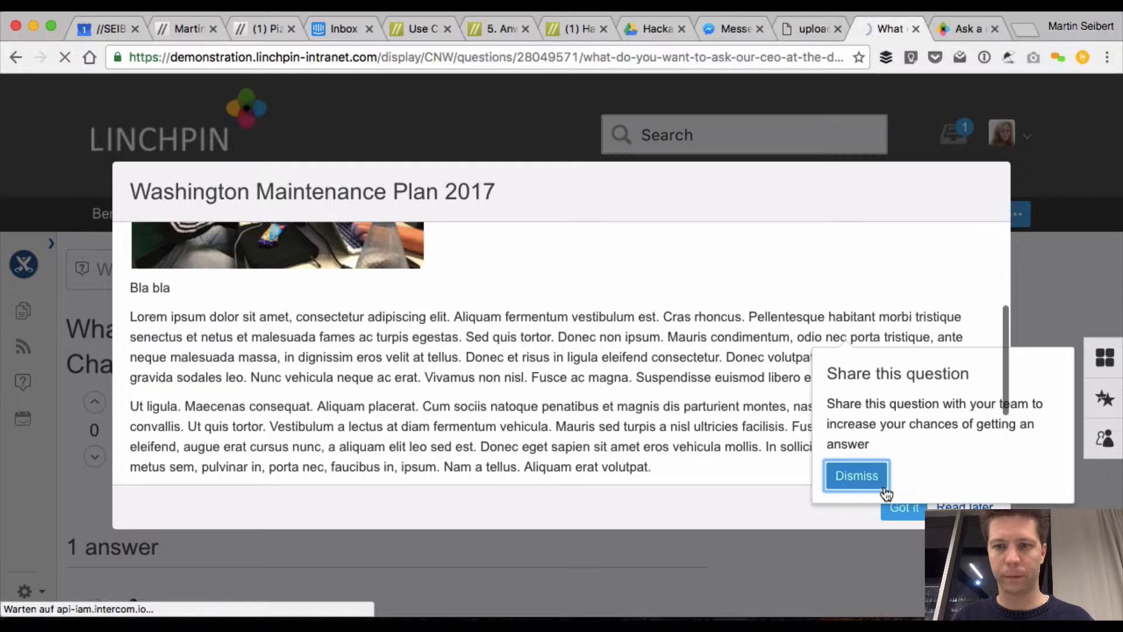
left_click(857, 476)
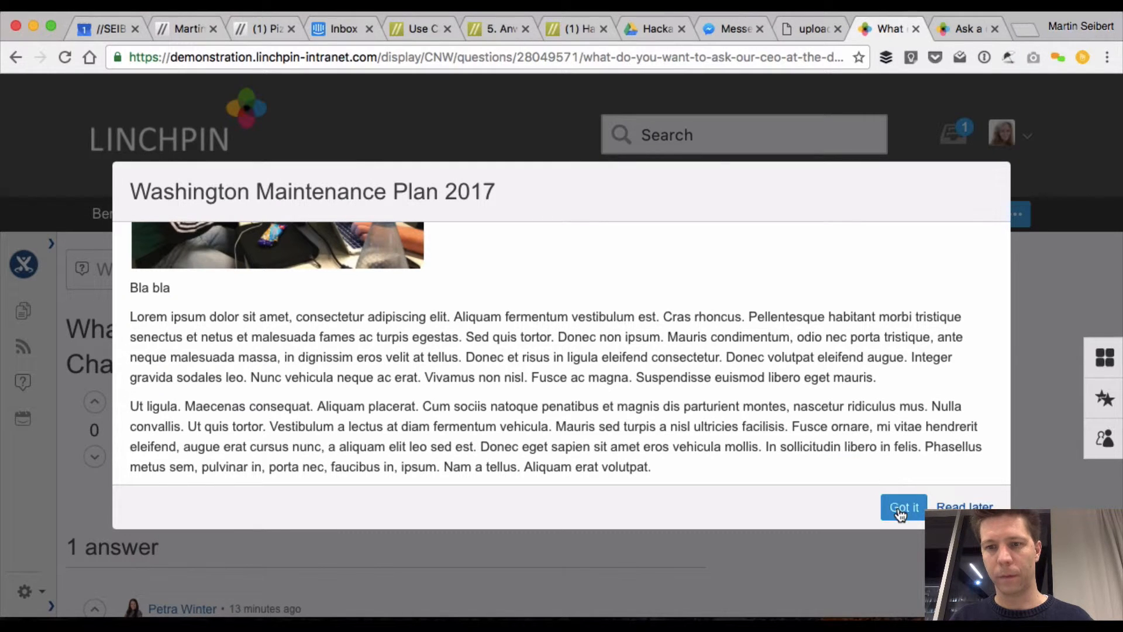
left_click(903, 506)
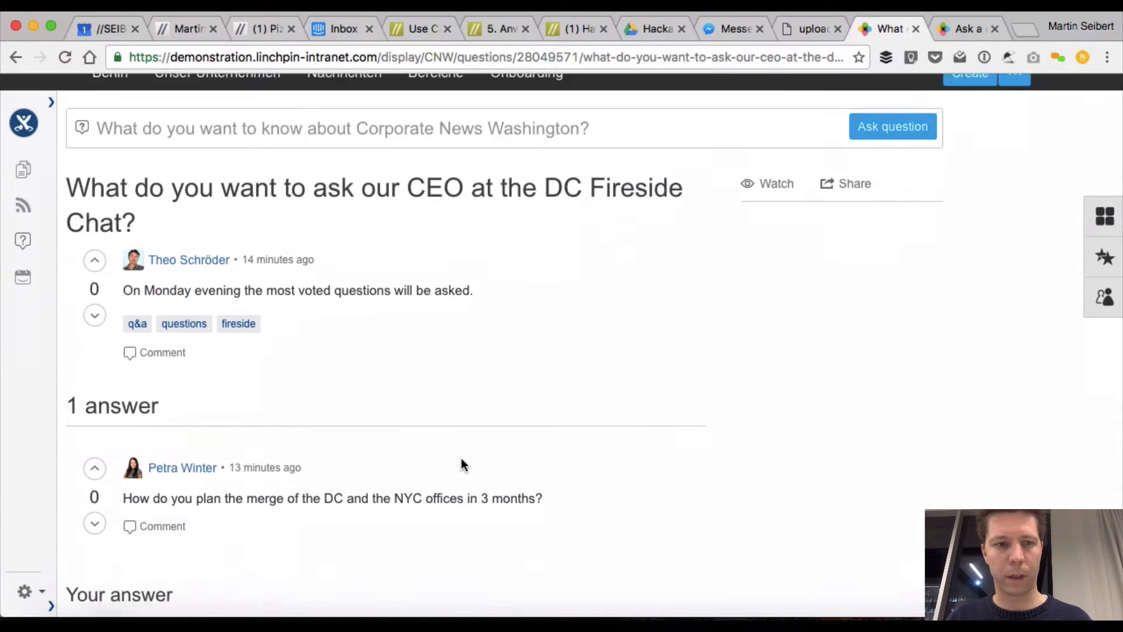
Step: Post the answer 'We want back free f... lunch. Are there any plans for that?' and save it
scroll("down", 3)
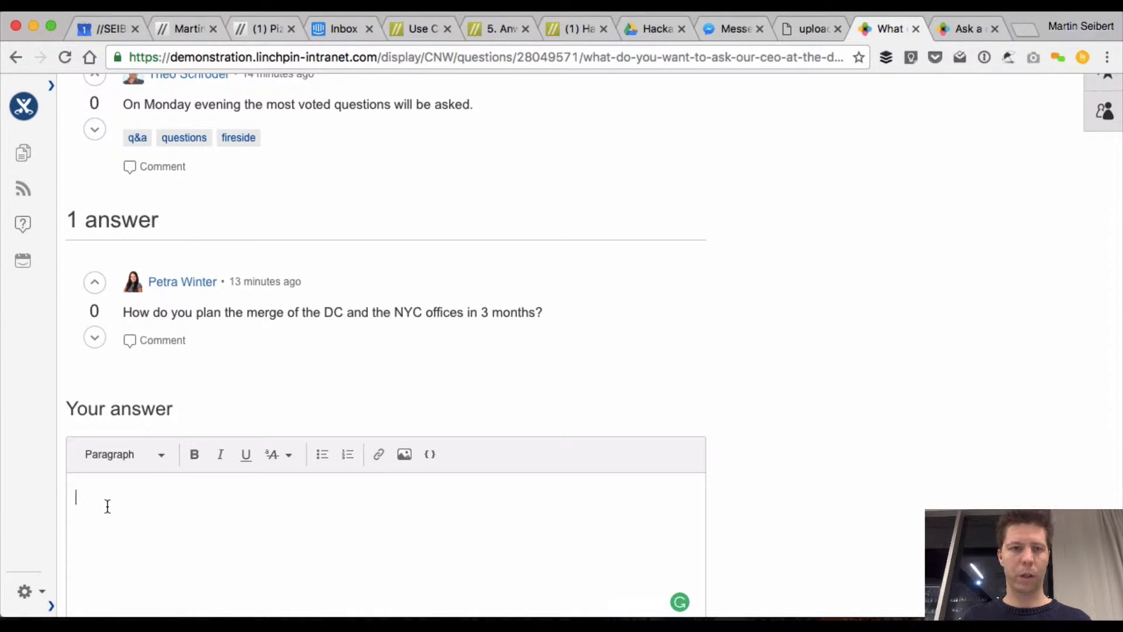
type("W")
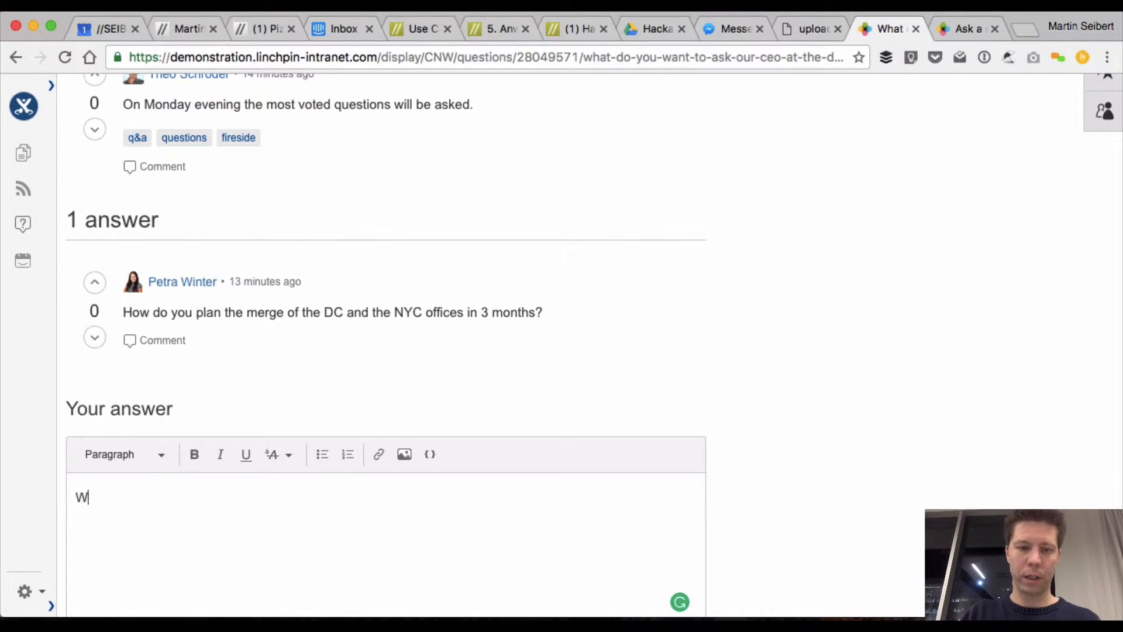
type("e want")
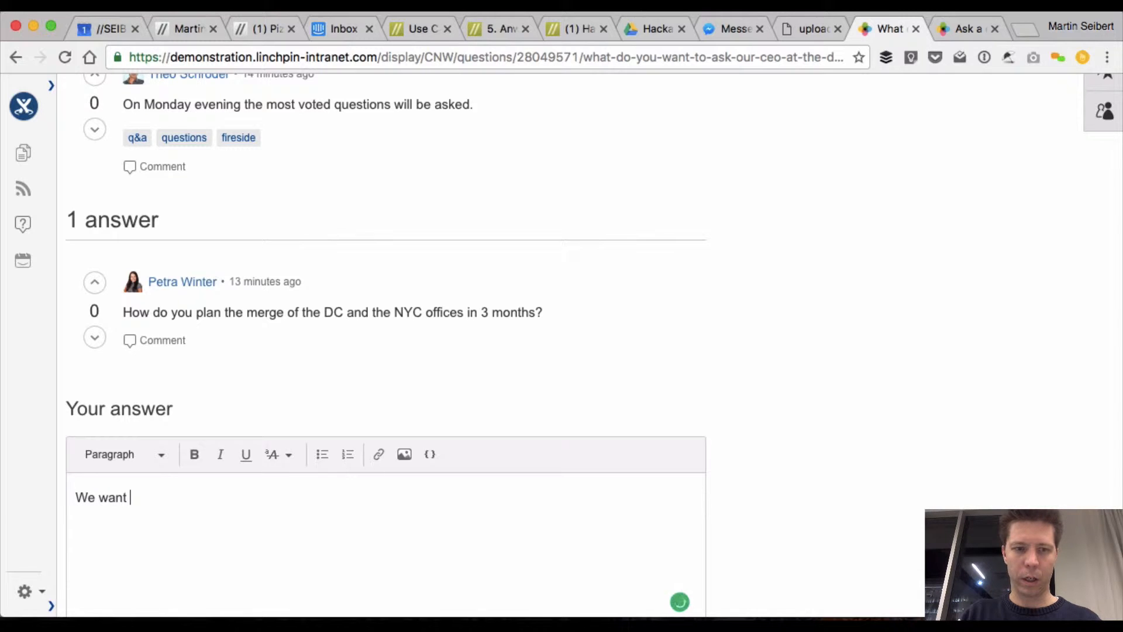
type("back free food for")
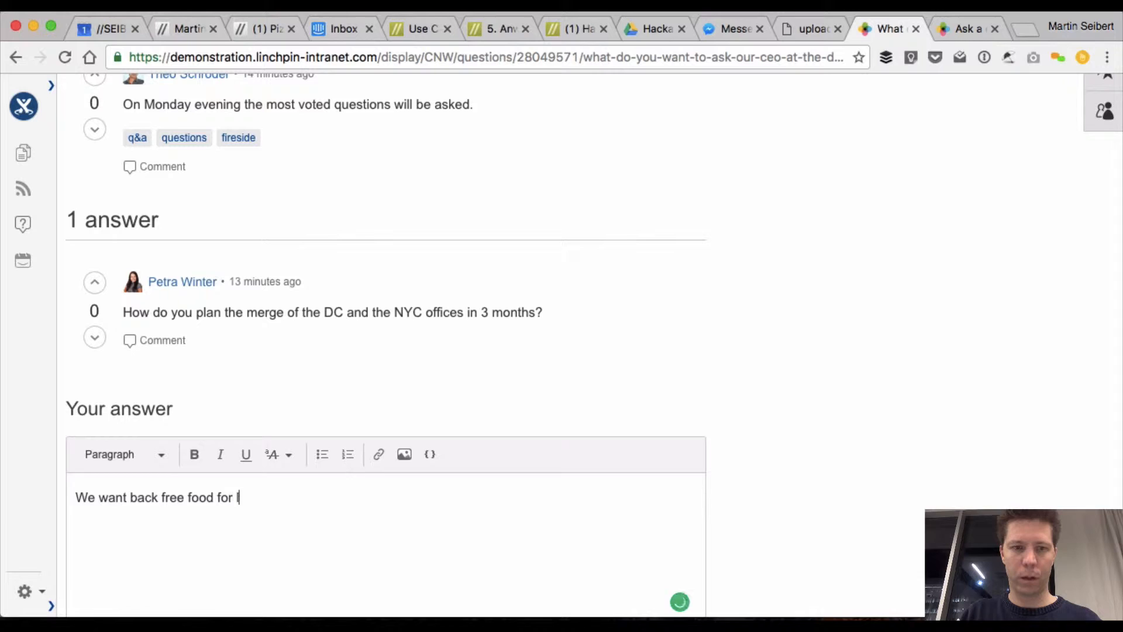
type("lunch.")
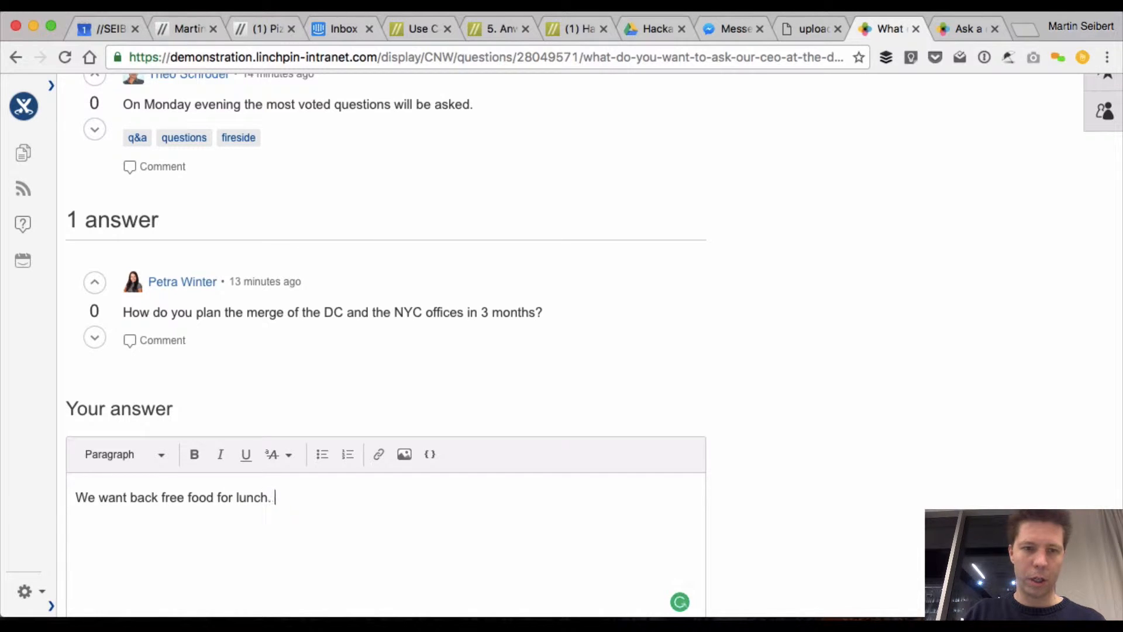
type("Are ther")
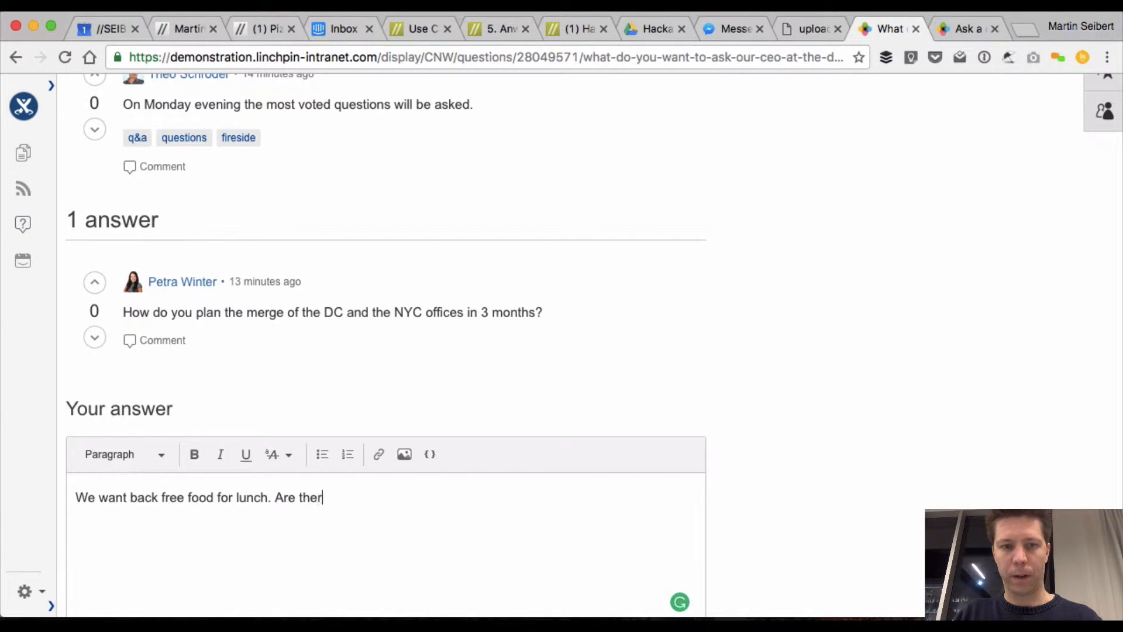
type("e any plan")
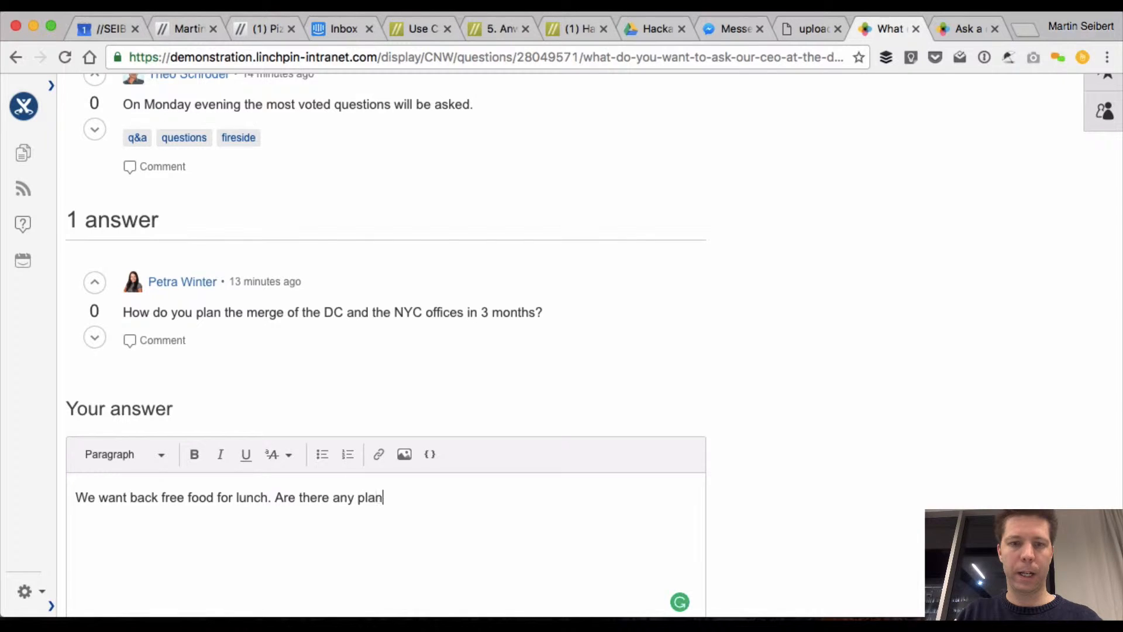
type("s for that?")
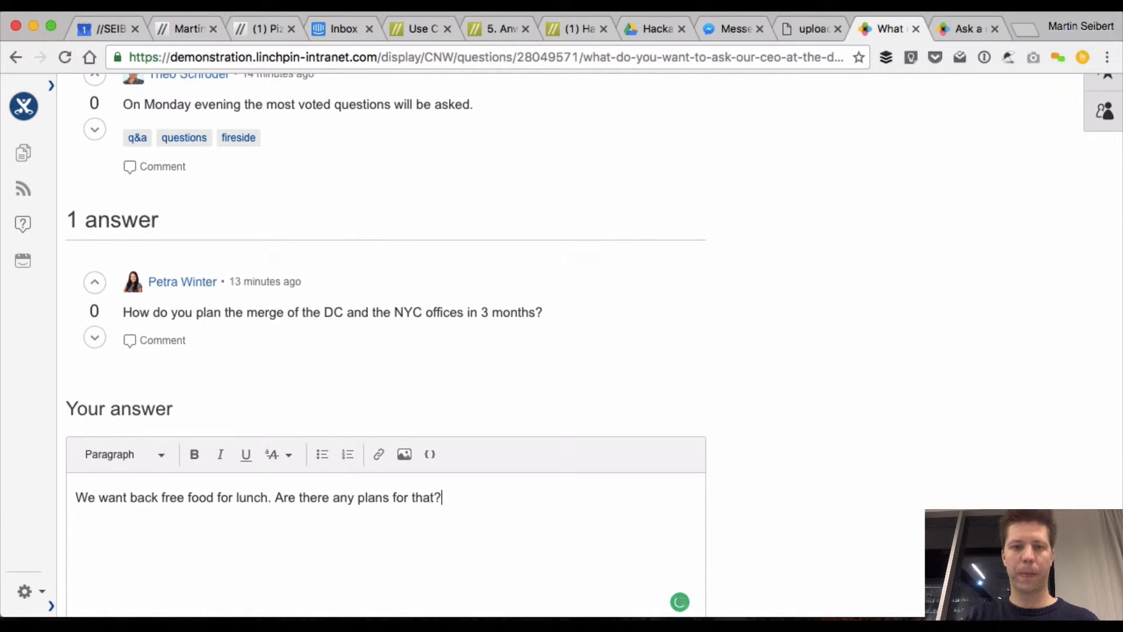
scroll("down", 3)
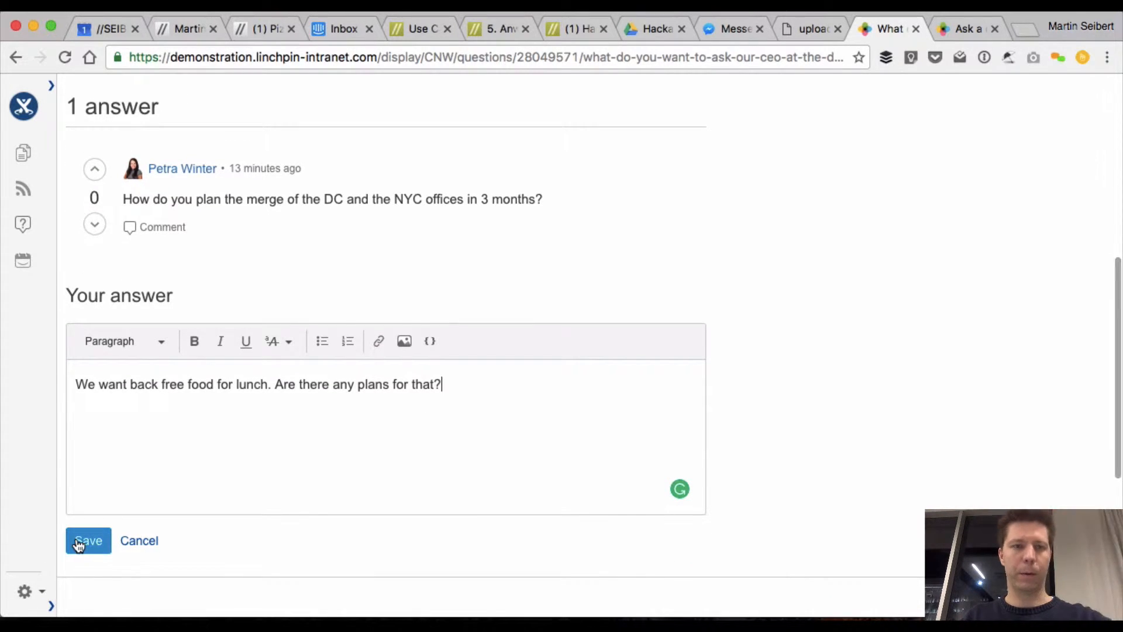
left_click(88, 540)
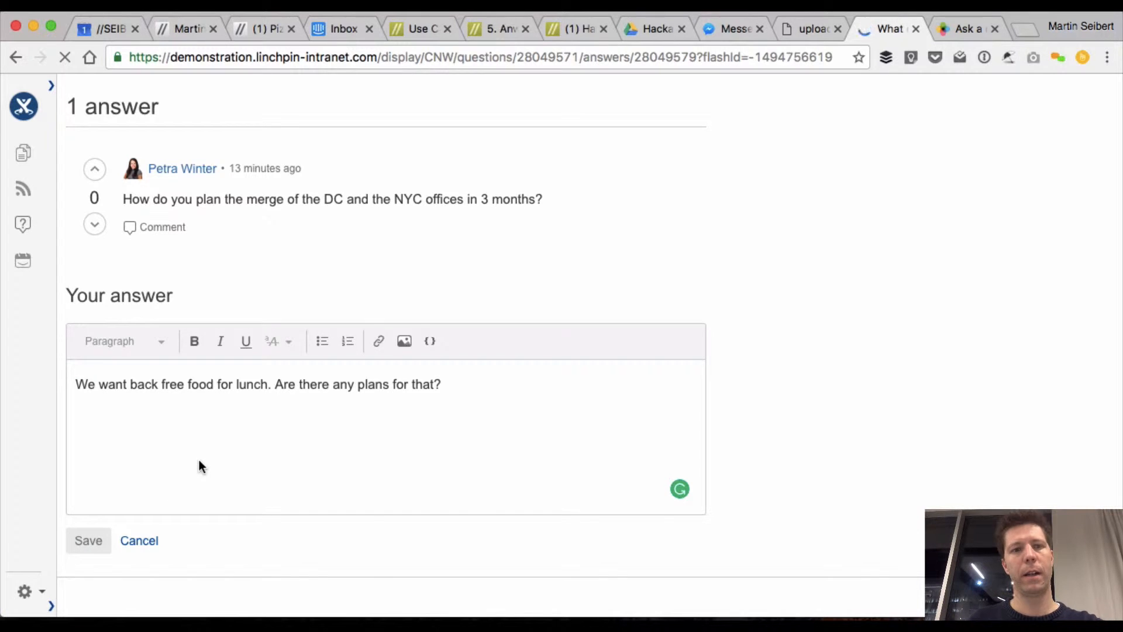
left_click(88, 541)
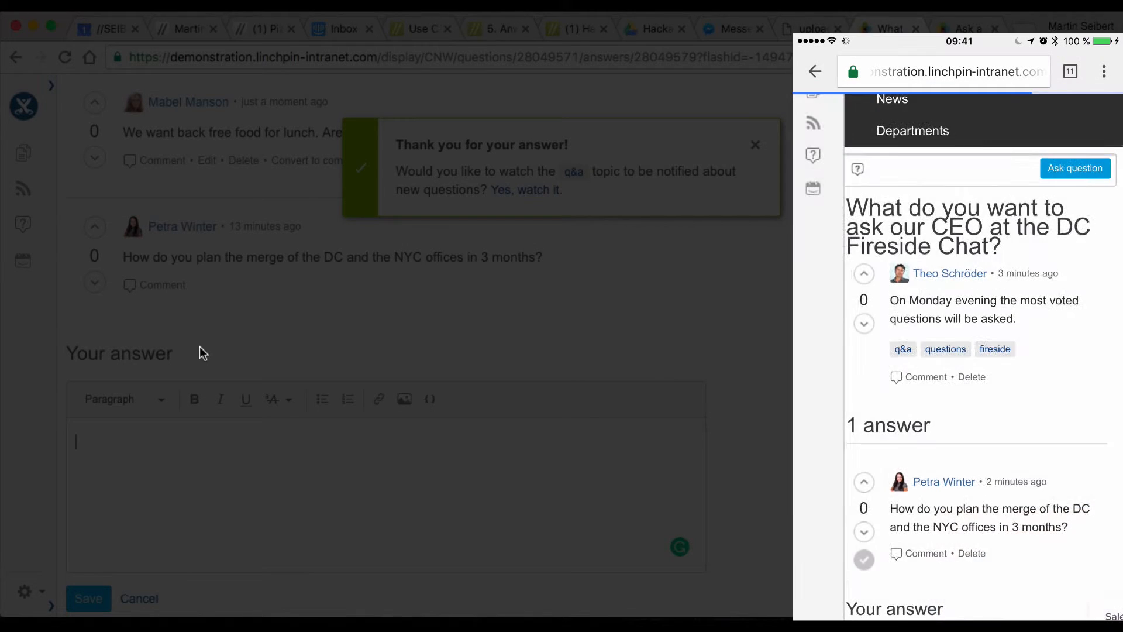
Step: Downvote the free-lunch answer to -1, then sign out of the intranet
scroll("down", 3)
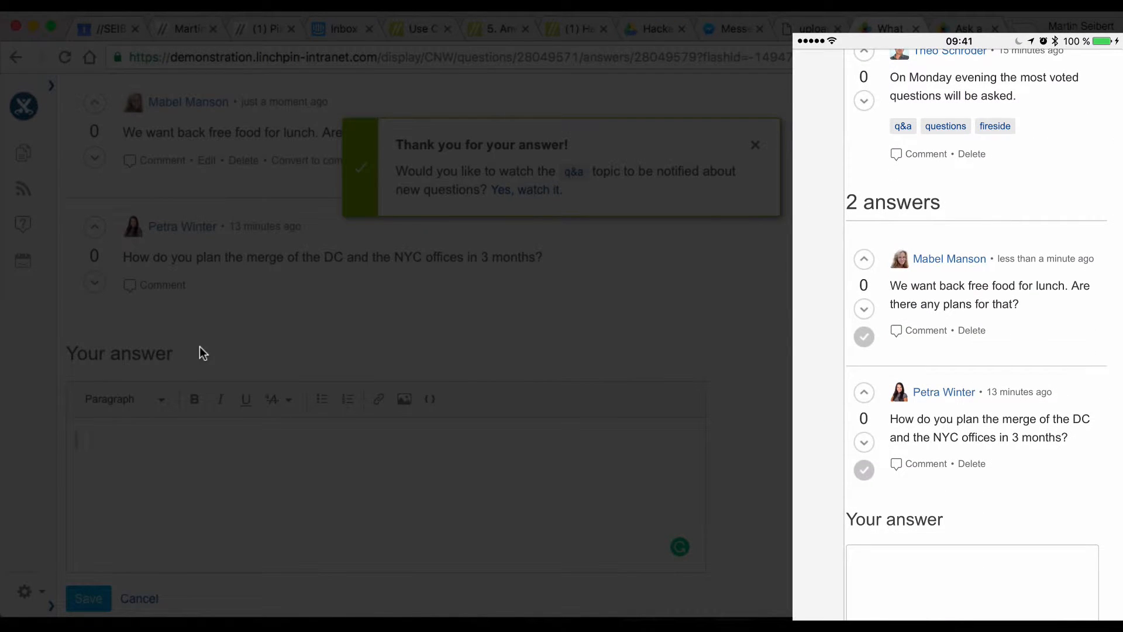
left_click(864, 309)
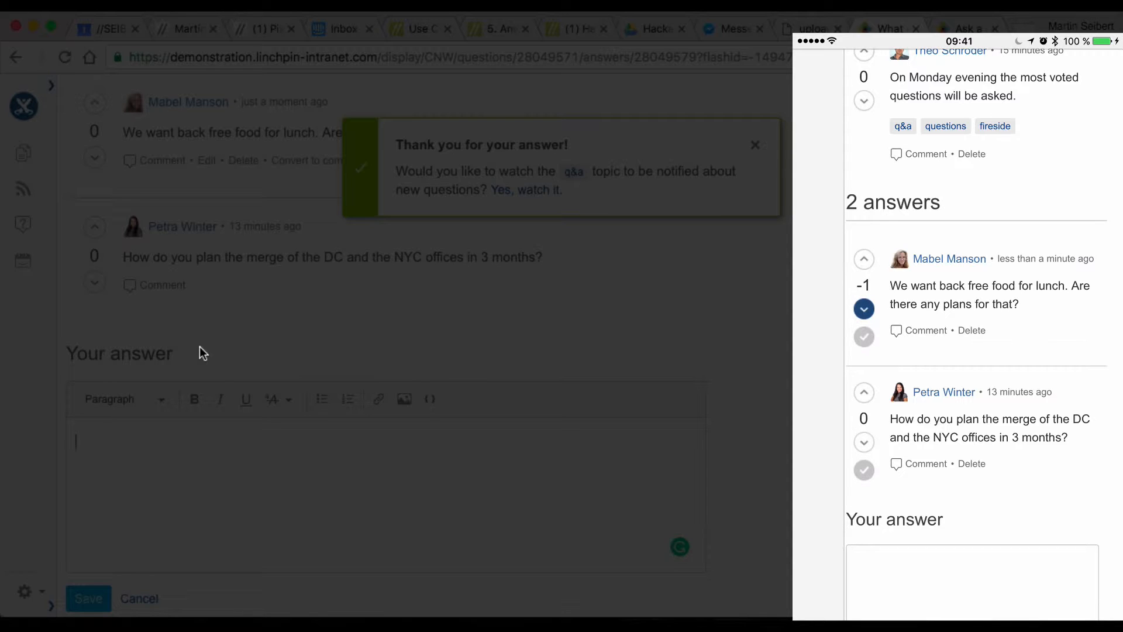
left_click(864, 392)
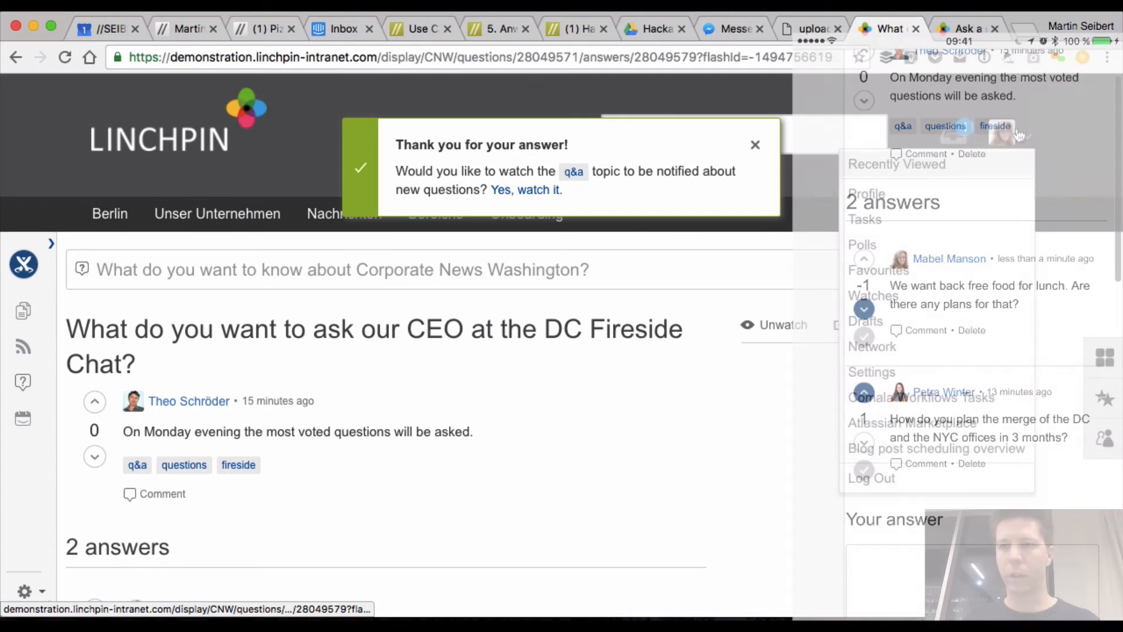
left_click(870, 477)
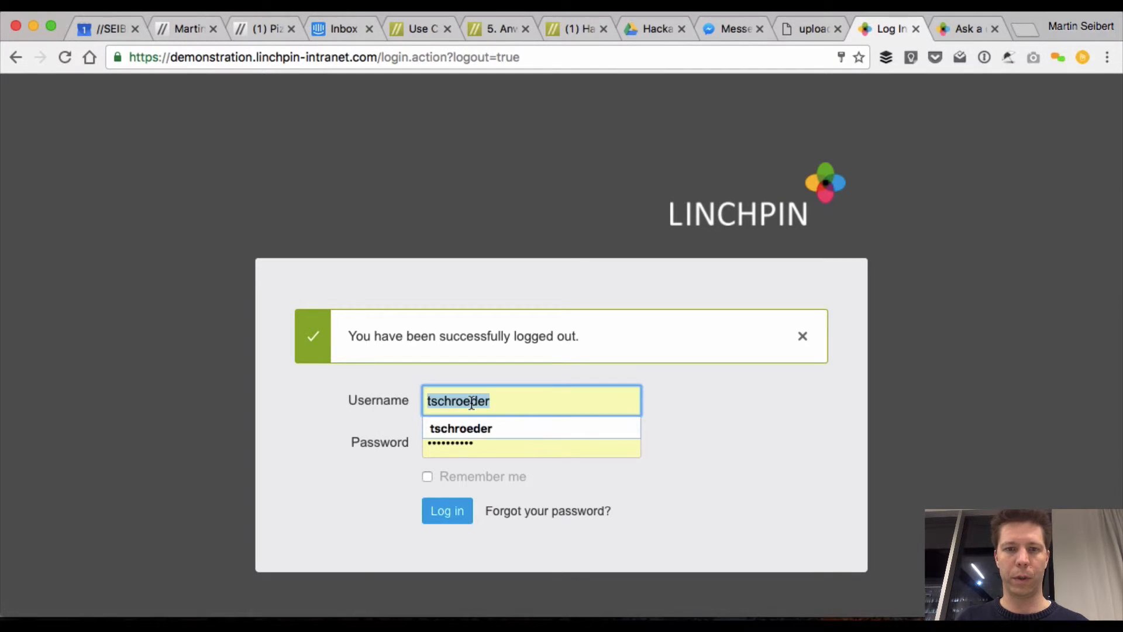
Step: Sign in as the third user, skip the password-manager prompt and search 'fire' for the question
type("ttyson")
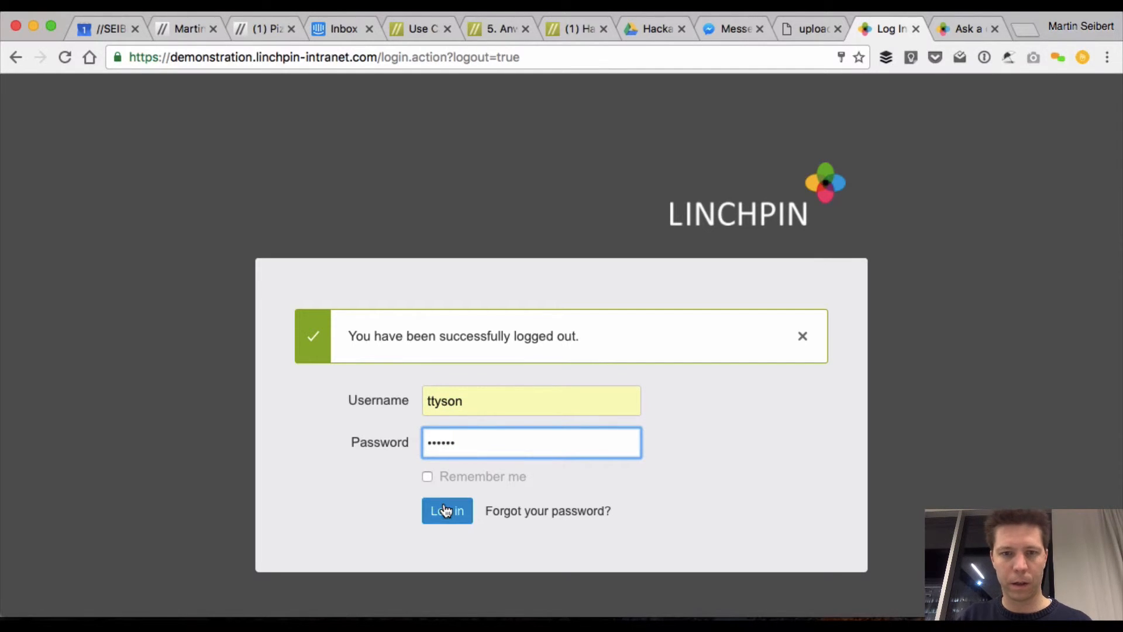
left_click(446, 511)
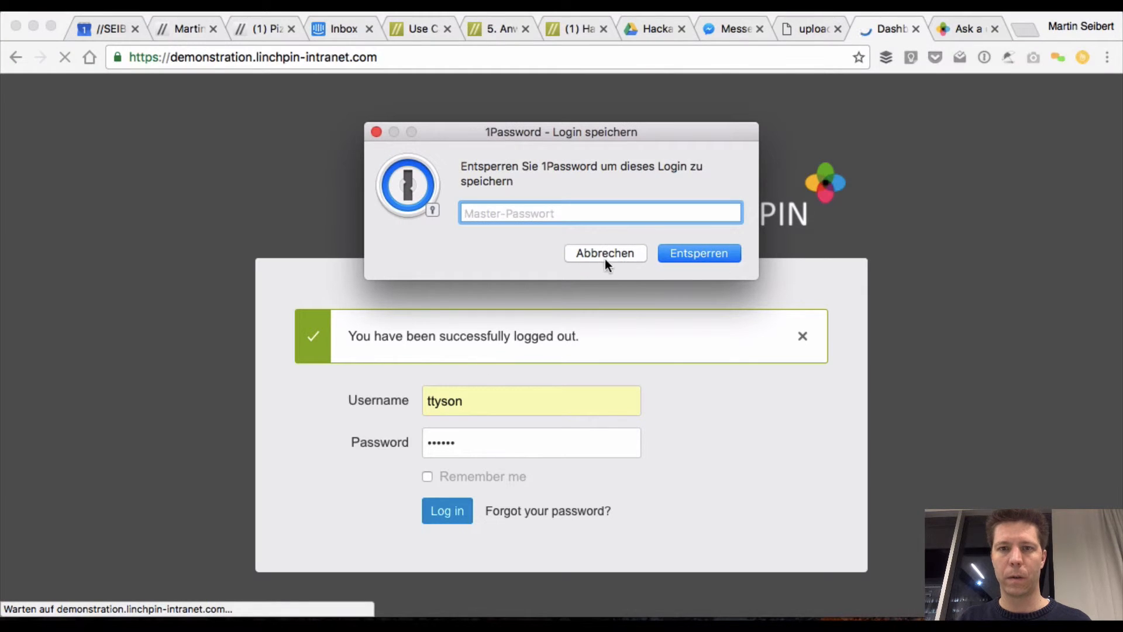
left_click(604, 253)
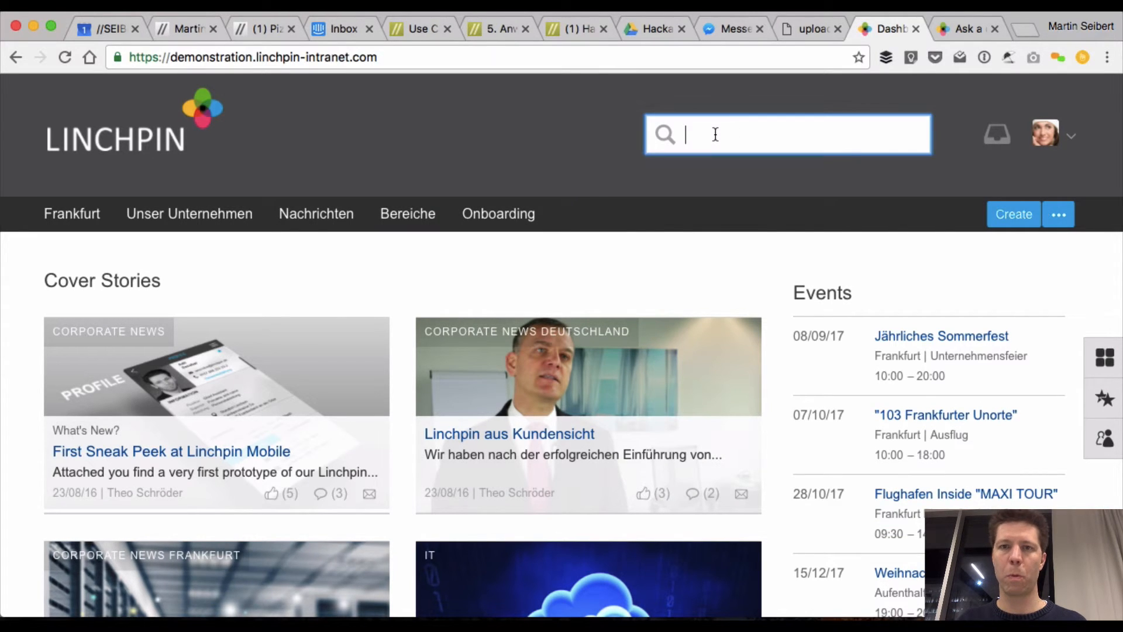
type("fire")
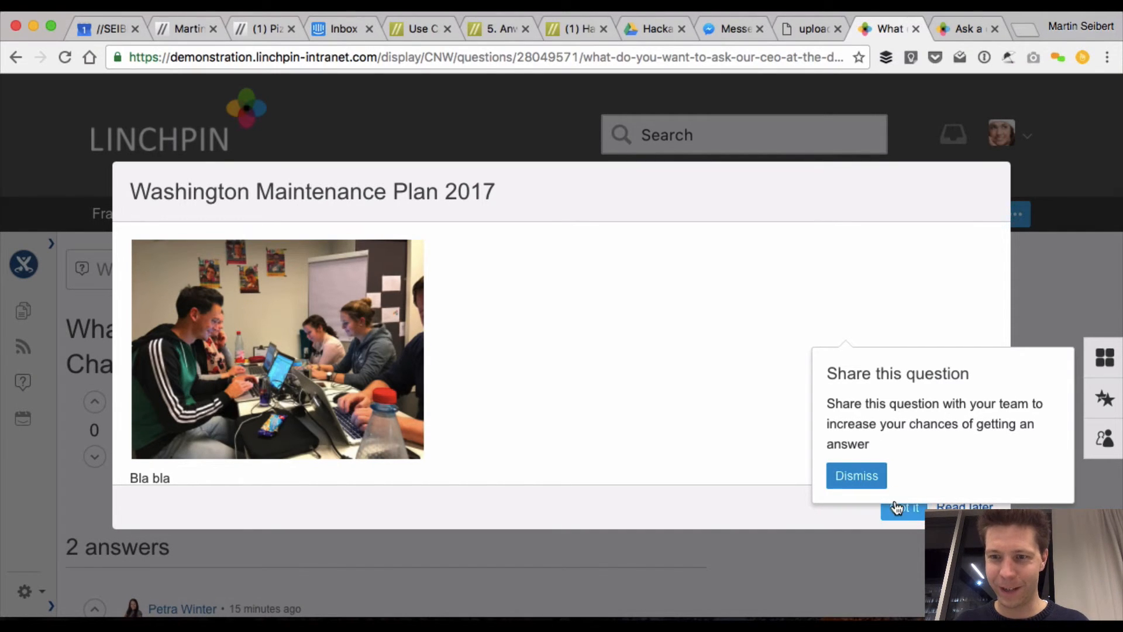
Step: Dismiss the share tip and upvote both answers so office-merge reads 2 and free-lunch reads 0
left_click(857, 476)
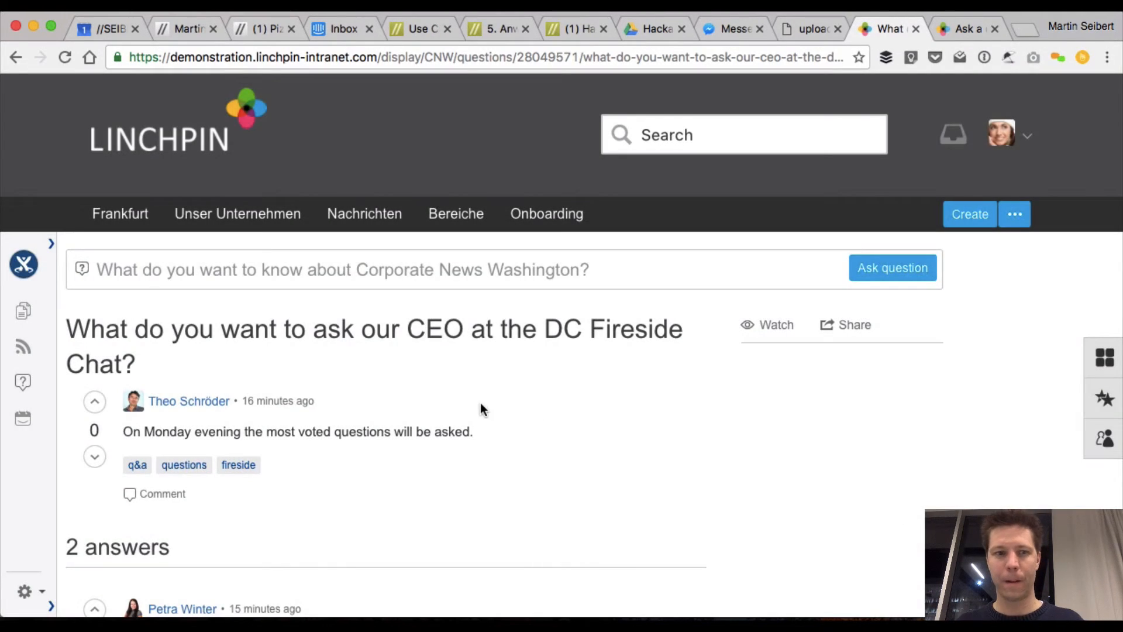
scroll("down", 3)
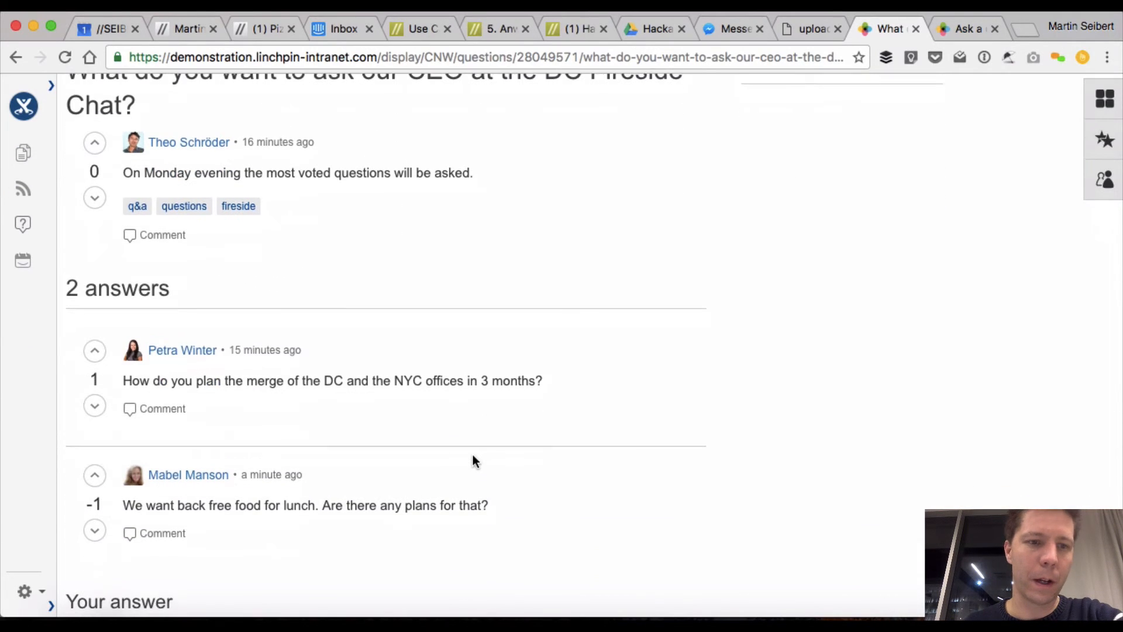
left_click(94, 335)
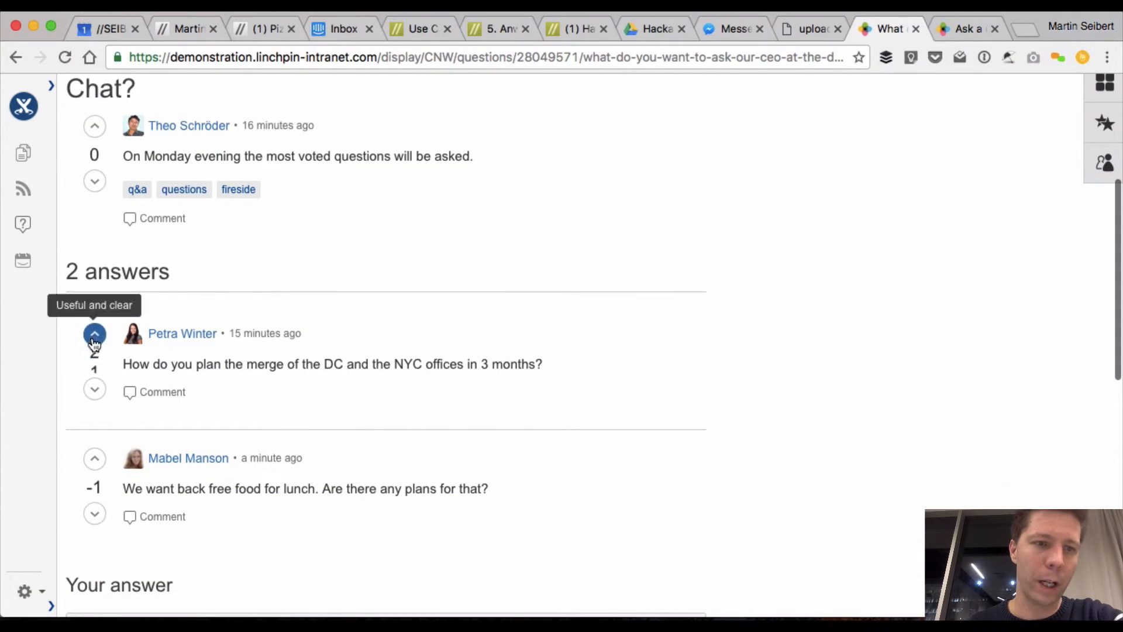
left_click(94, 334)
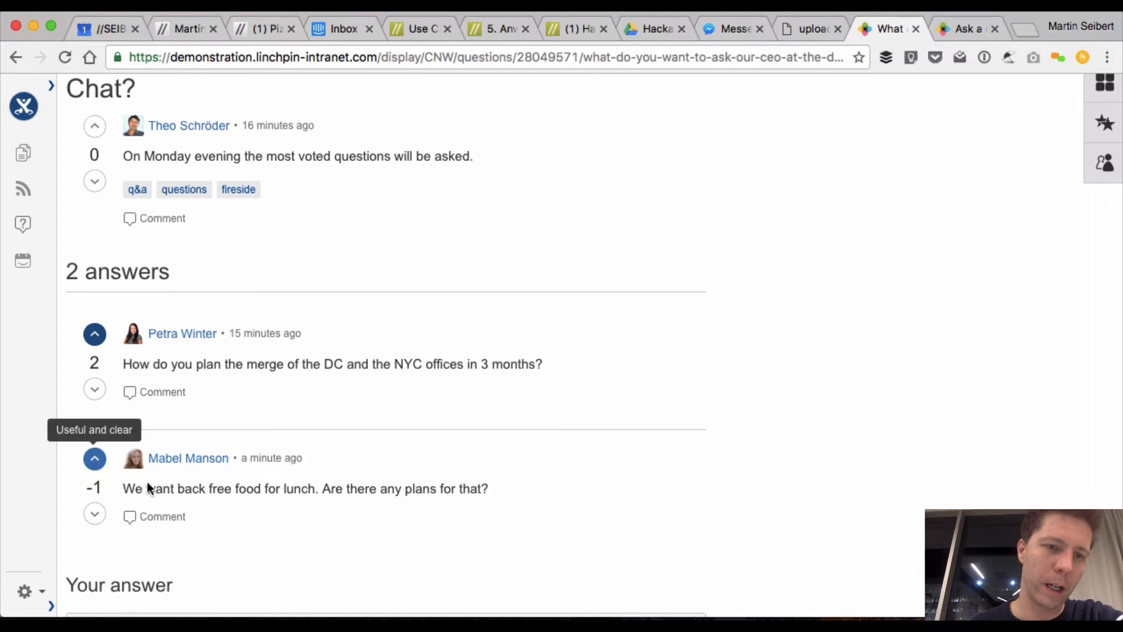
left_click(93, 457)
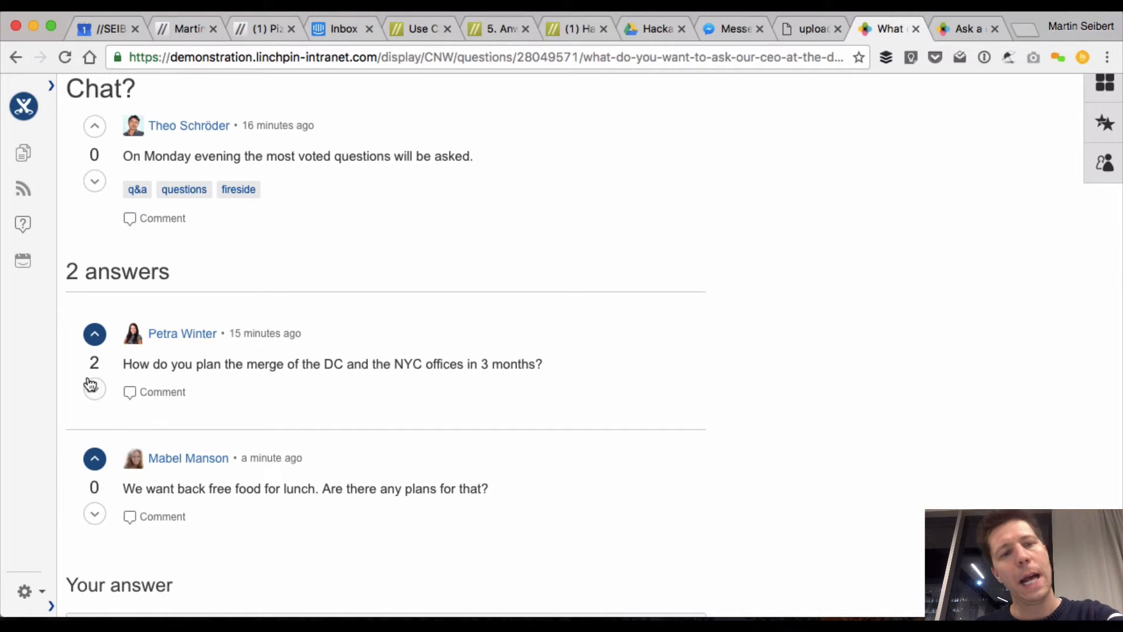
scroll("up", 3)
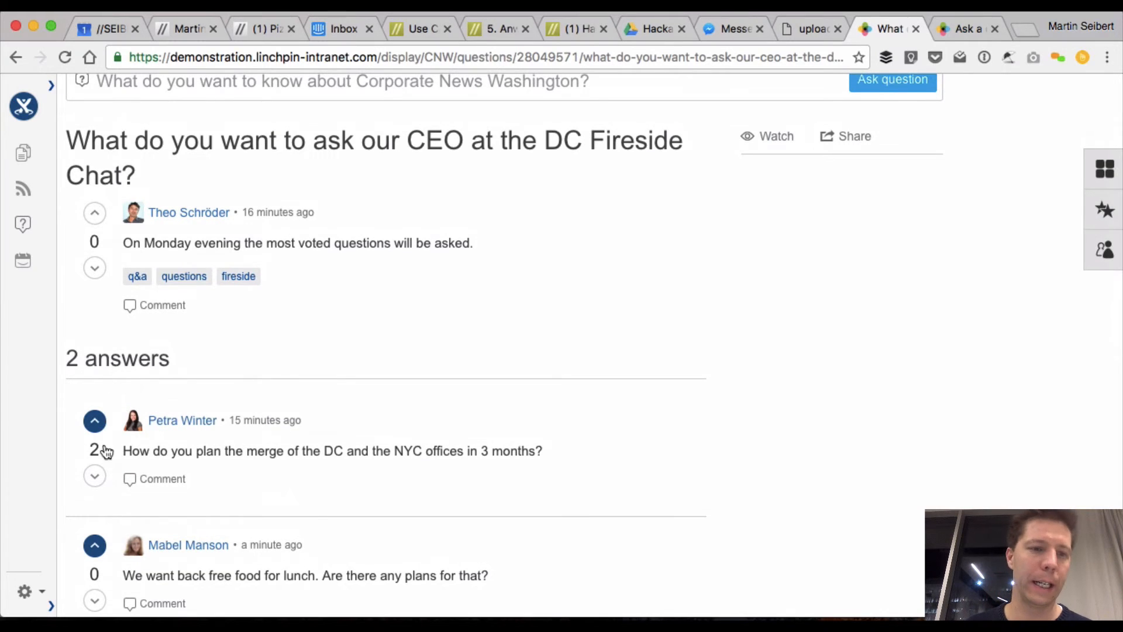
scroll("down", 3)
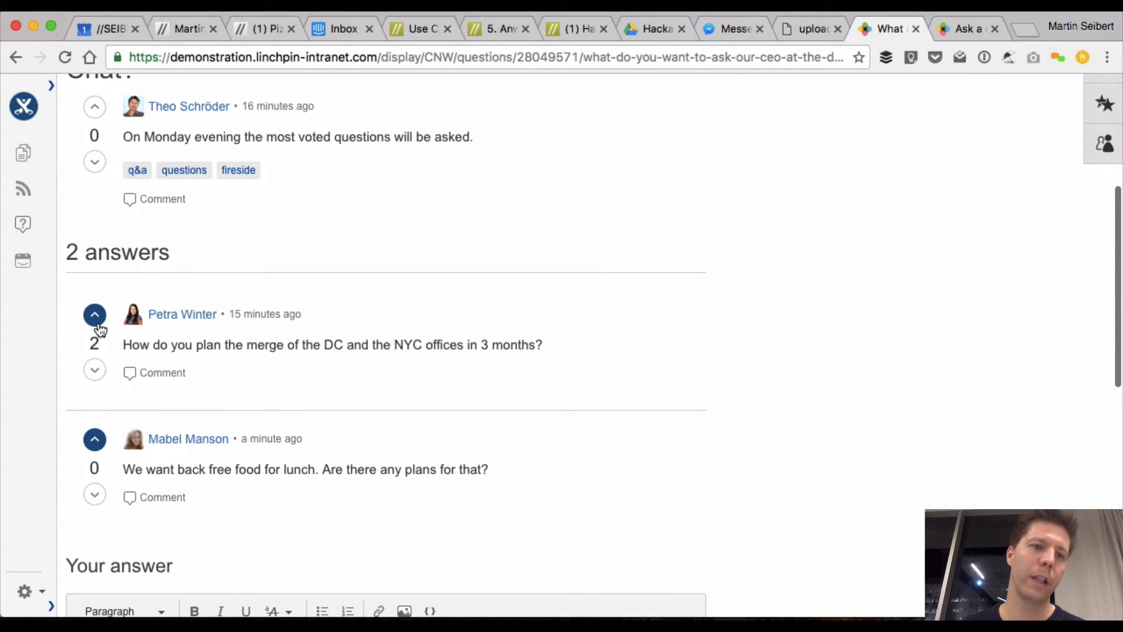
mouse_move(101, 349)
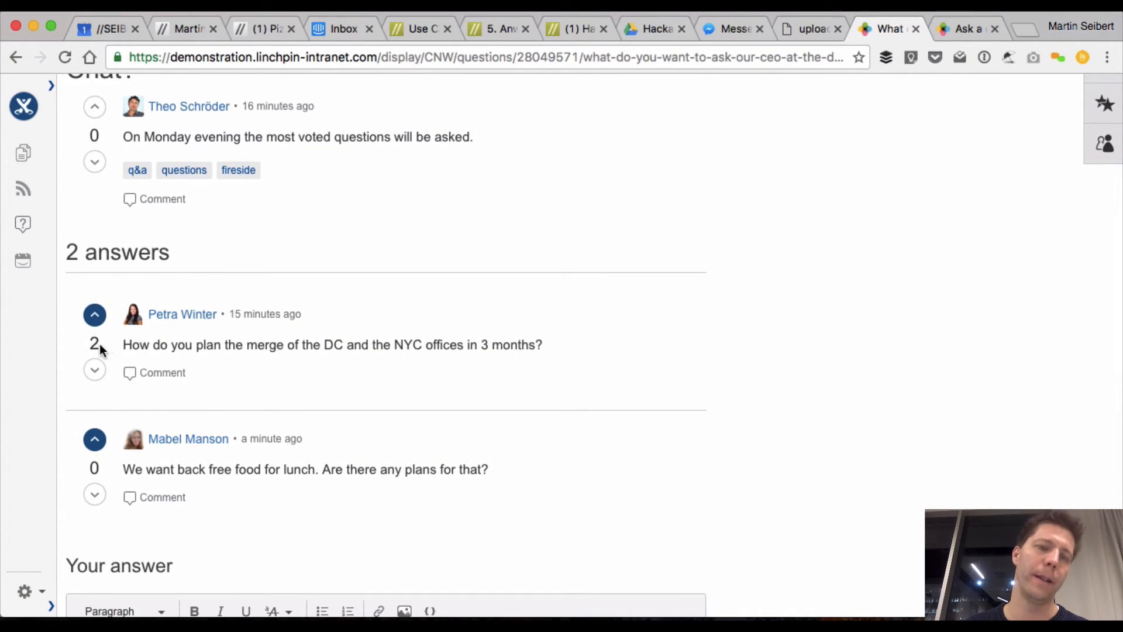
mouse_move(108, 364)
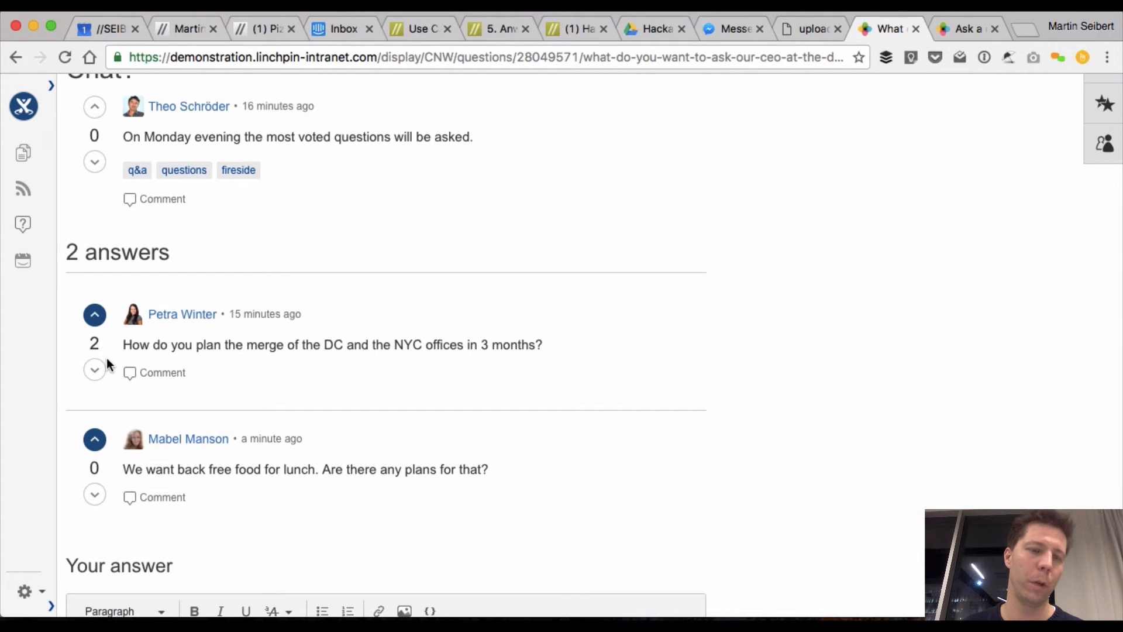
mouse_move(320, 372)
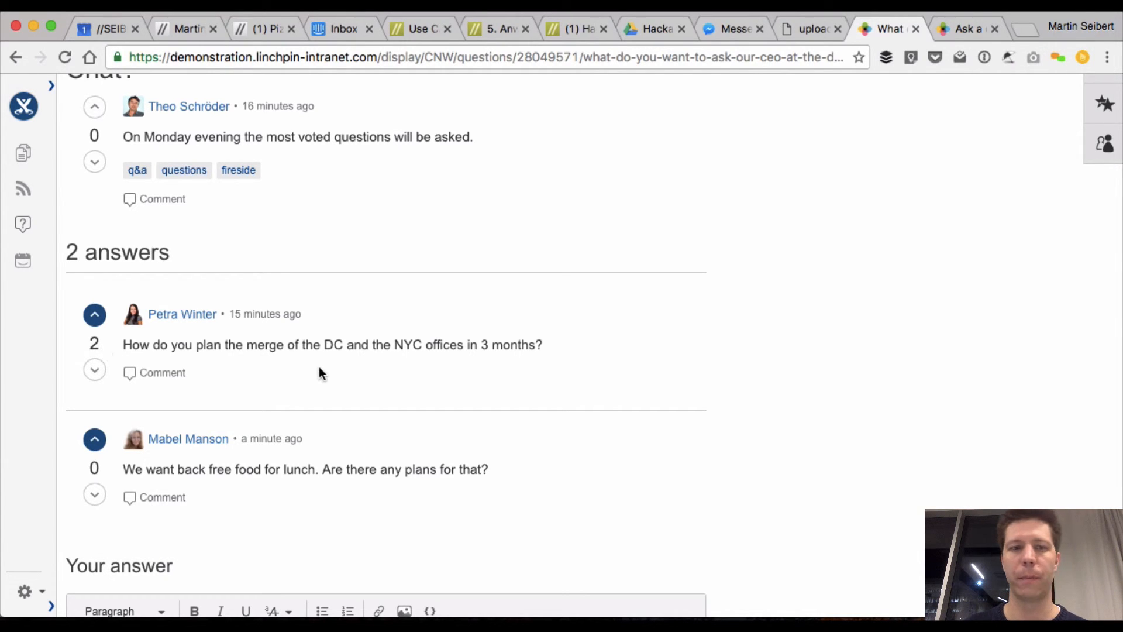
scroll("up", 3)
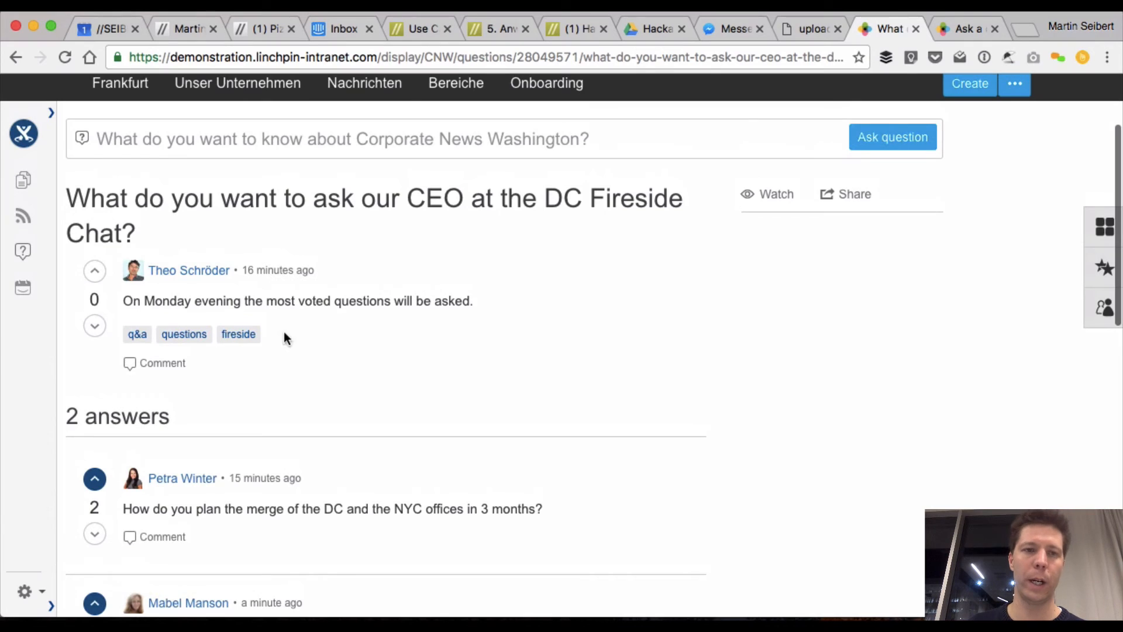
mouse_move(206, 229)
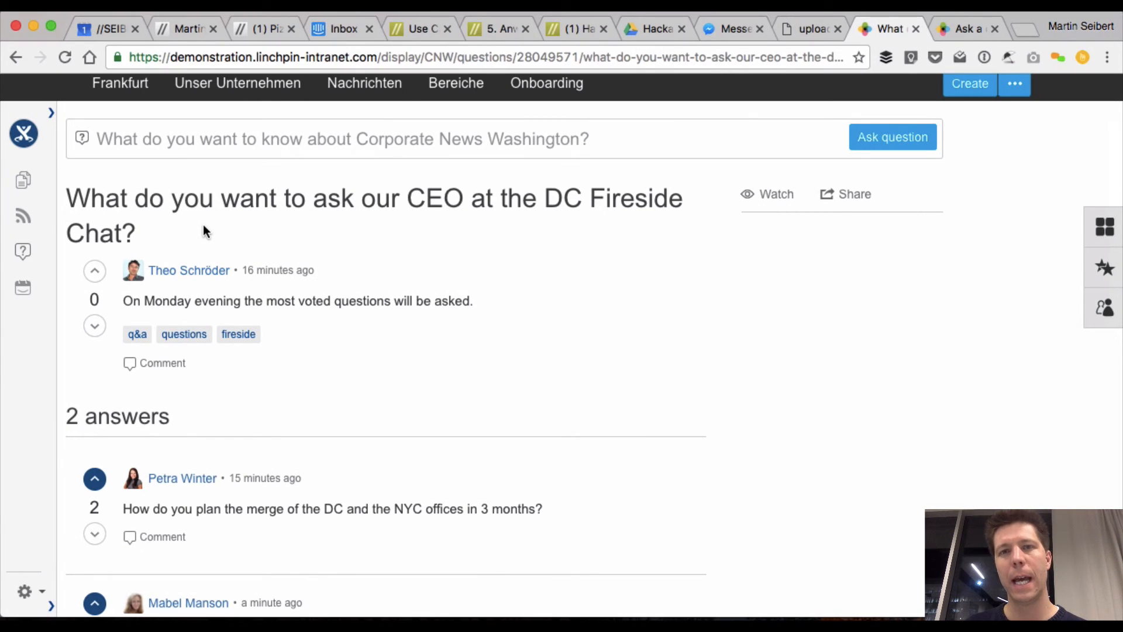